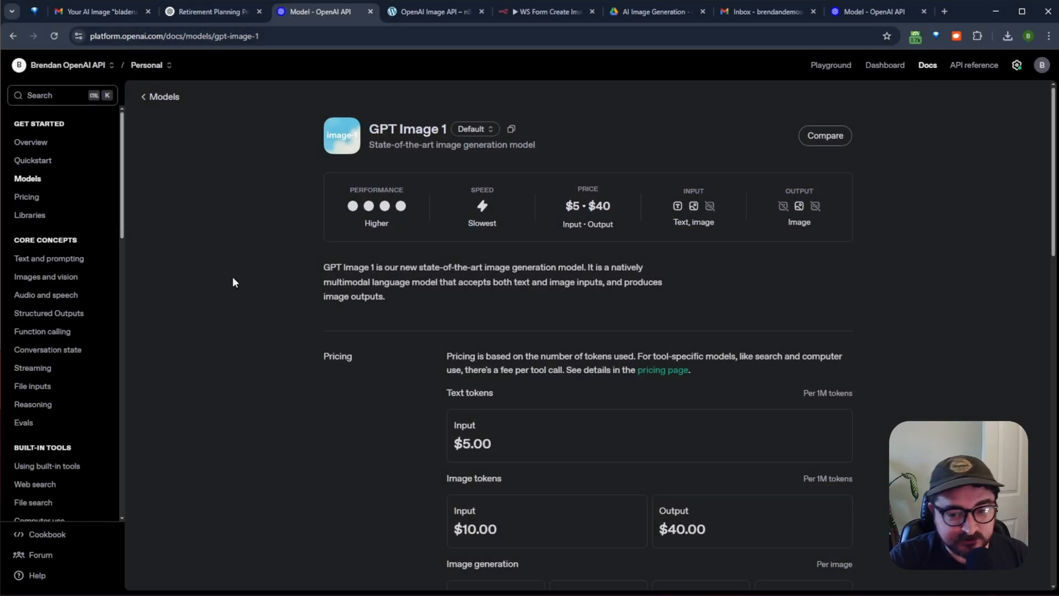
mouse_move(380, 143)
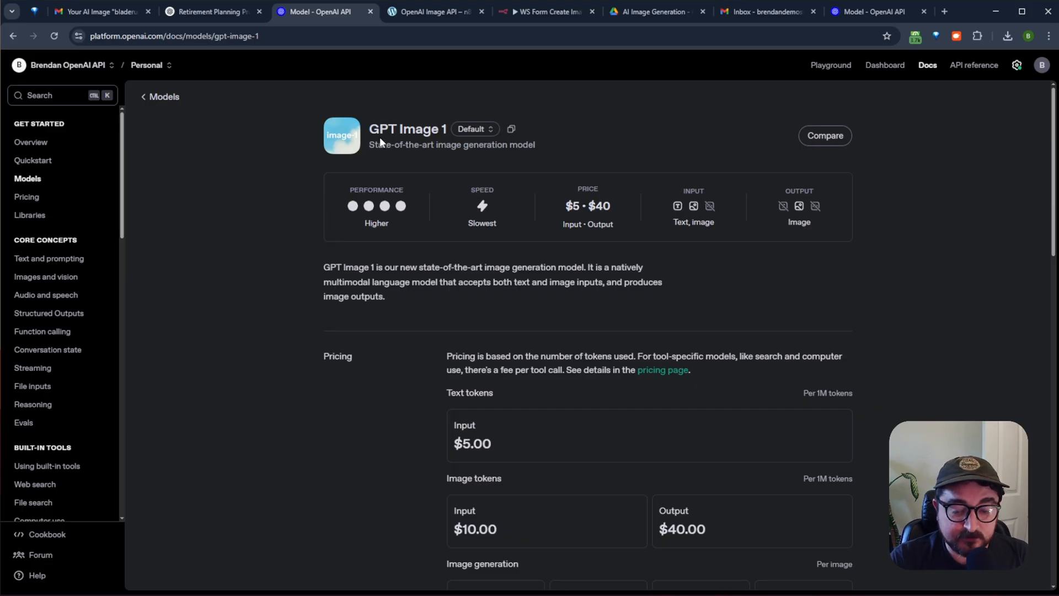
mouse_move(389, 148)
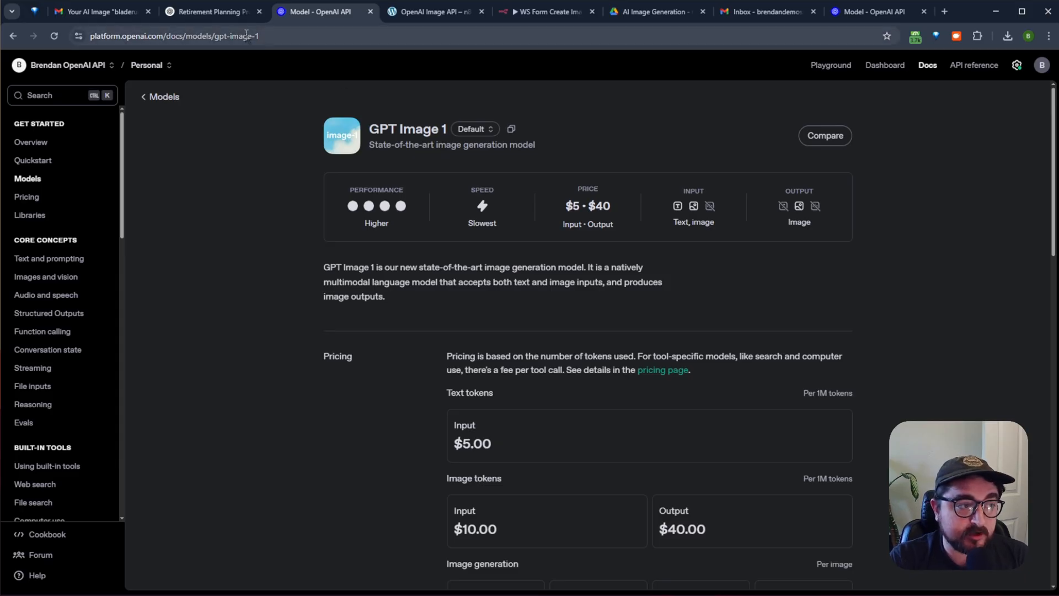
- Return to the earlier ChatGPT retirement-planning image conversation and start a message with a slash
click(212, 11)
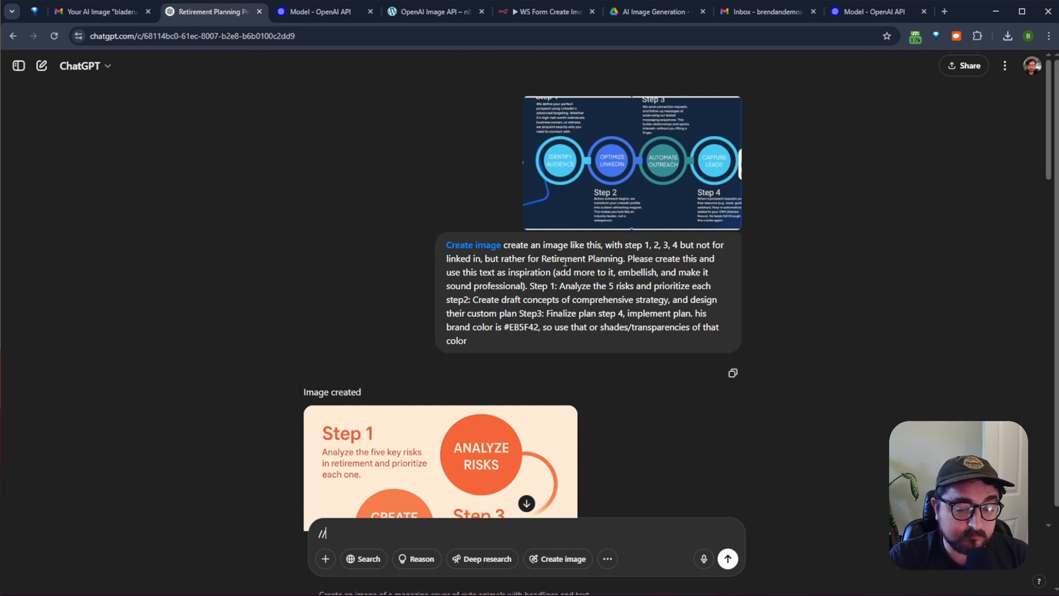
text(/)
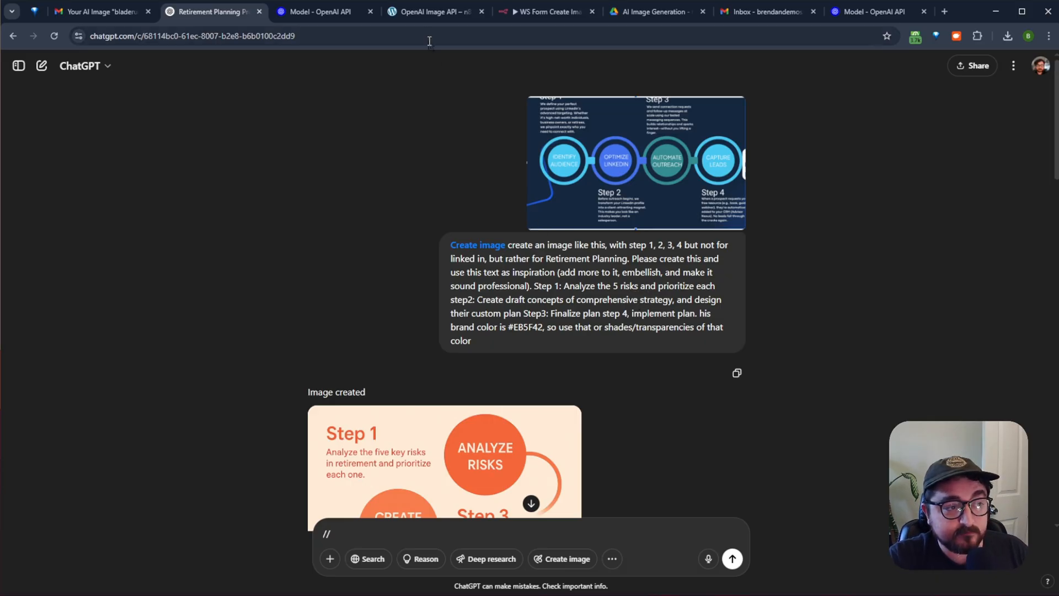
- Bring the WordPress OpenAI Image API demo page's prompt and email form into view
click(436, 11)
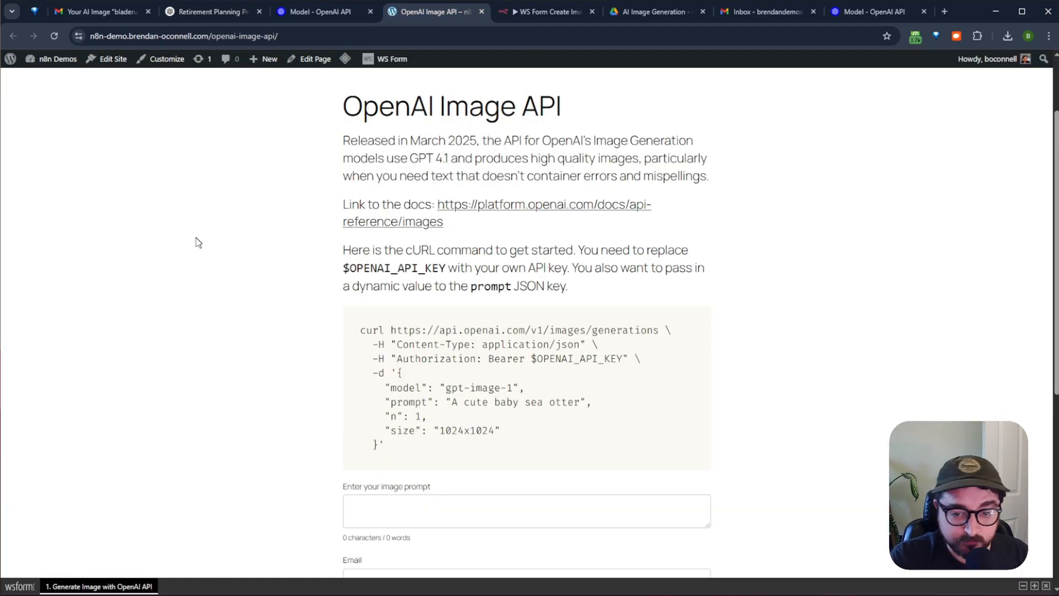
mouse_move(197, 311)
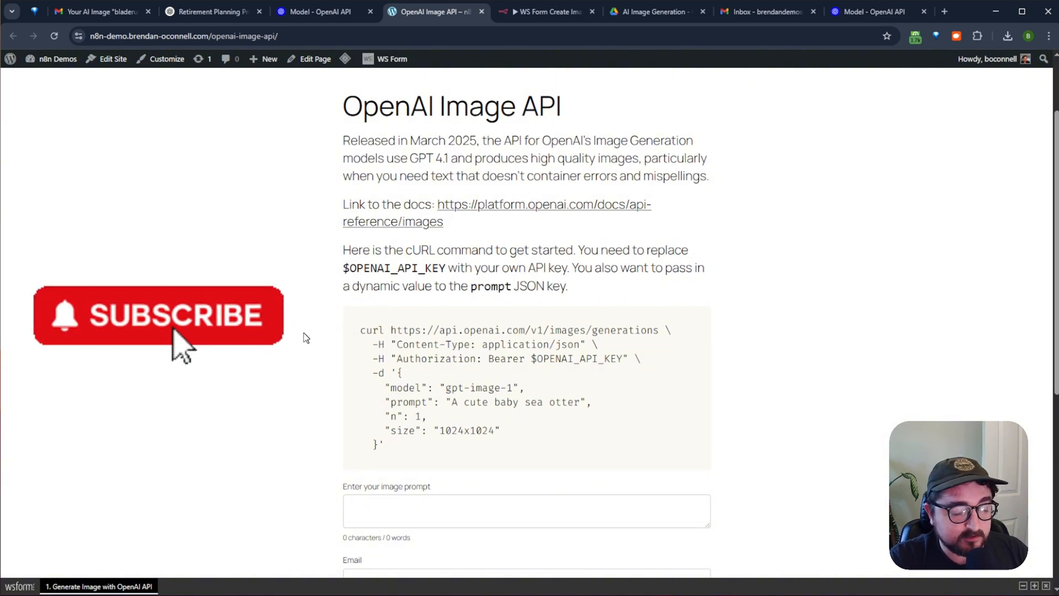
click(157, 315)
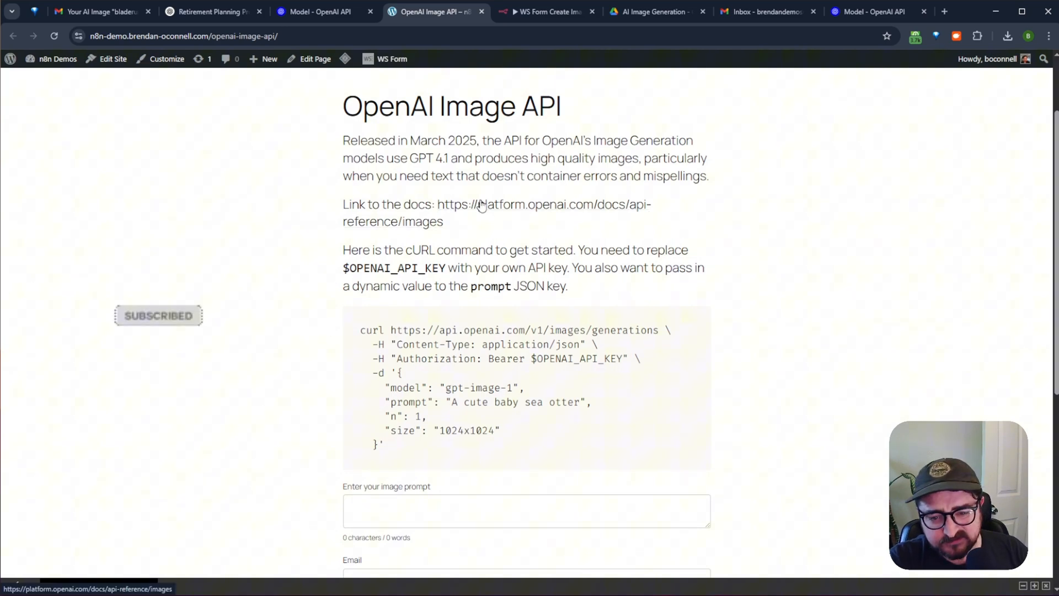
scroll(down, 3)
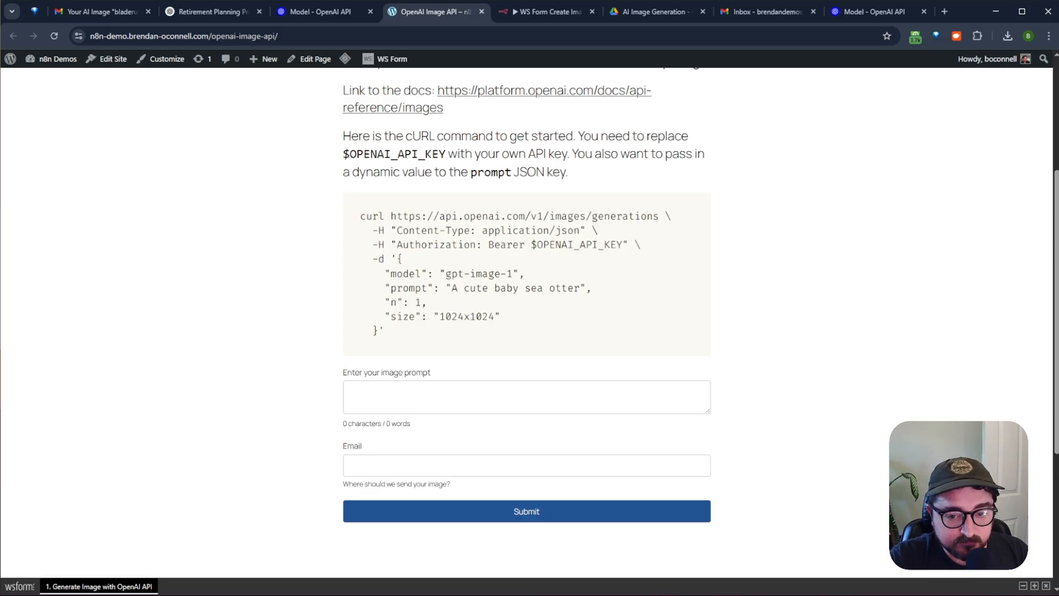
mouse_move(740, 402)
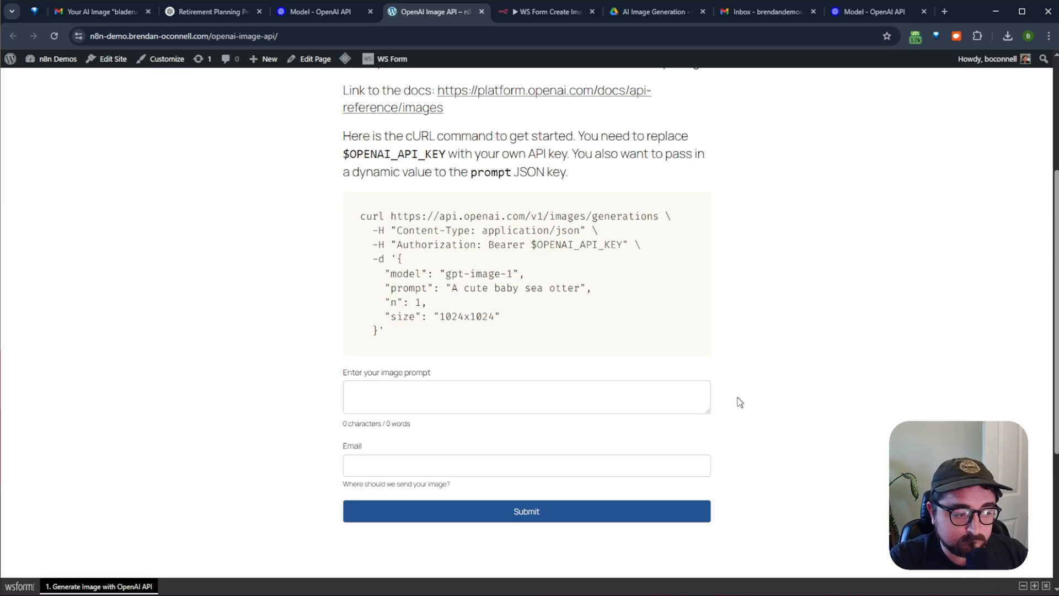
- Enter the prompt 'blade runner style coffee shop that serves space donuts, with a blade runner guy'
text(blade runner style coffee shop that serves space donuts, with a blade runner guy and some alien lady that might be a friend but might be a foe.)
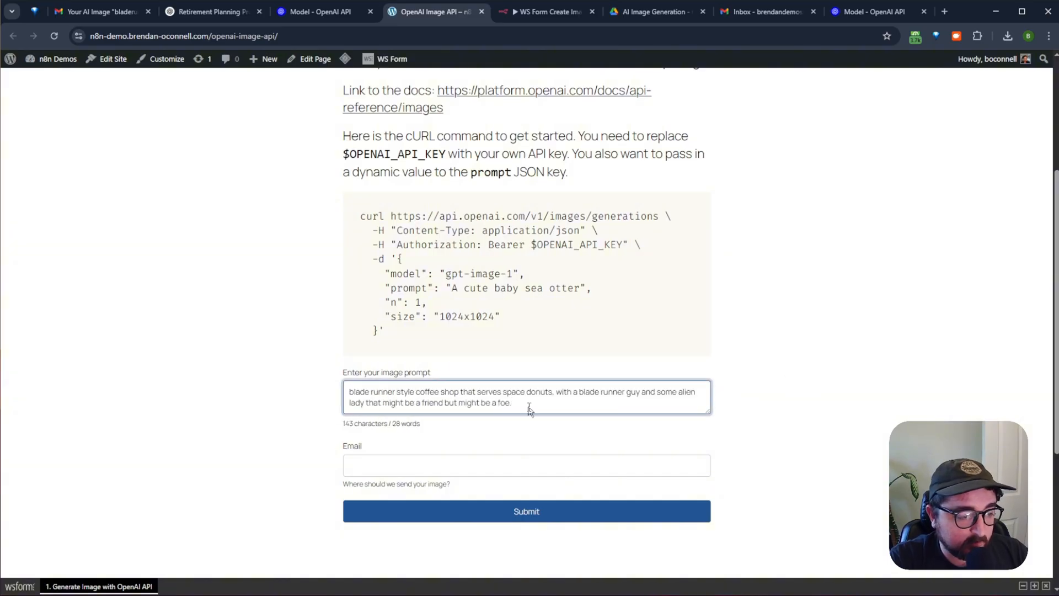
double_click(377, 392)
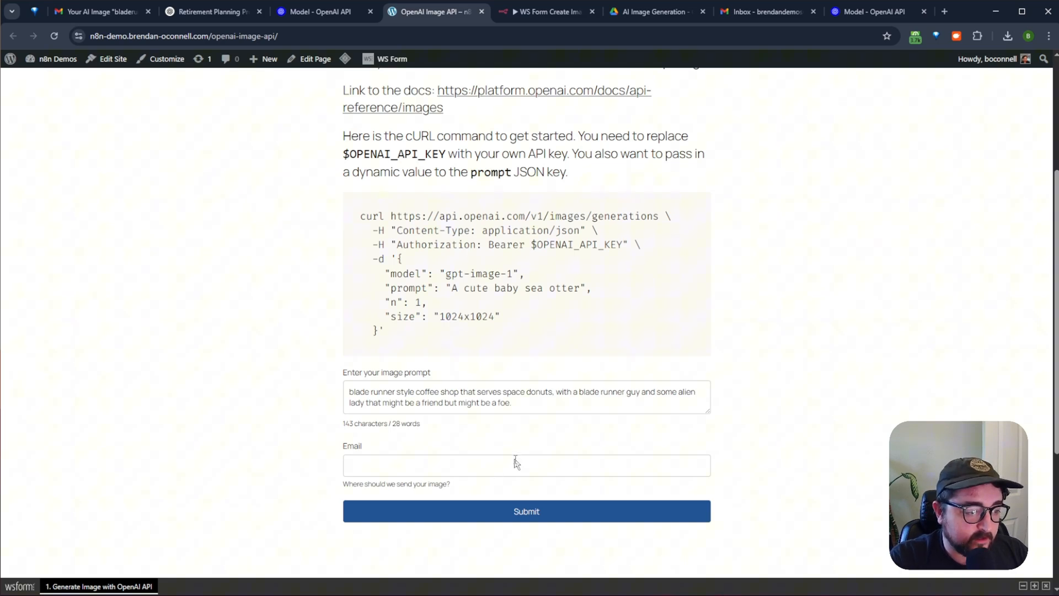
click(526, 465)
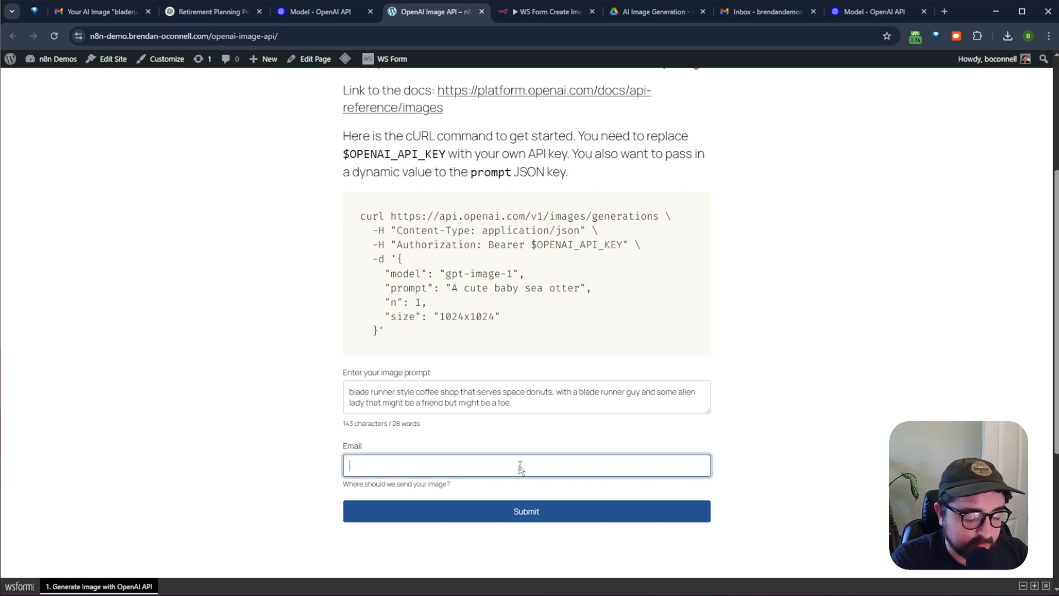
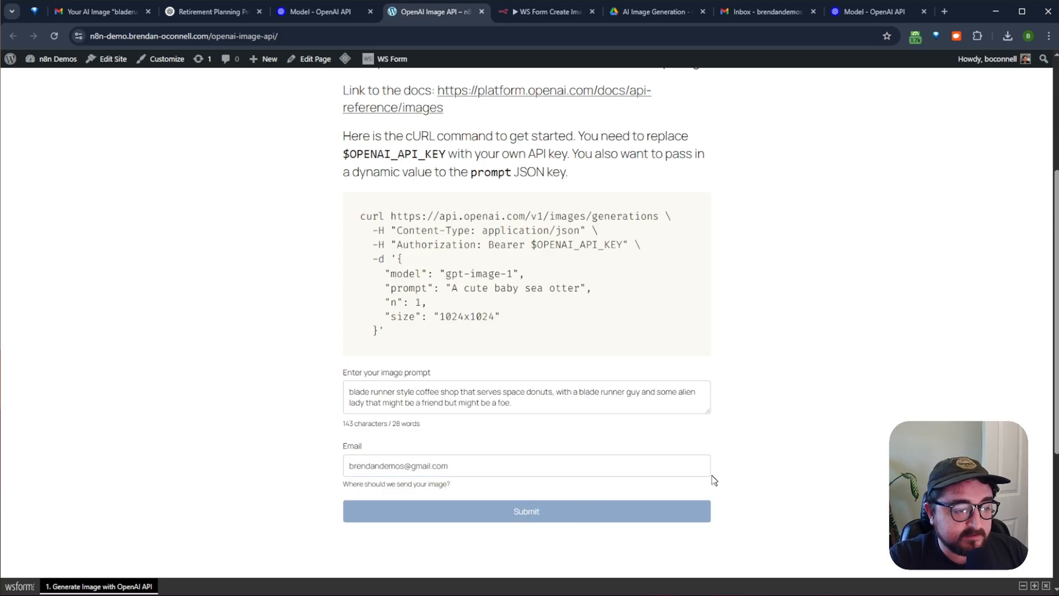
click(525, 511)
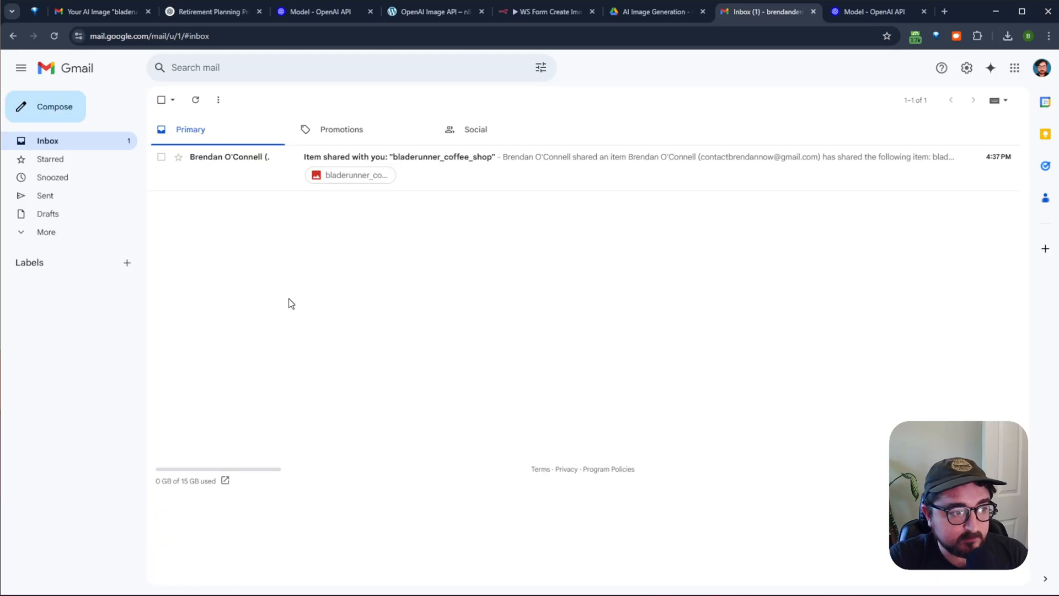
mouse_move(264, 215)
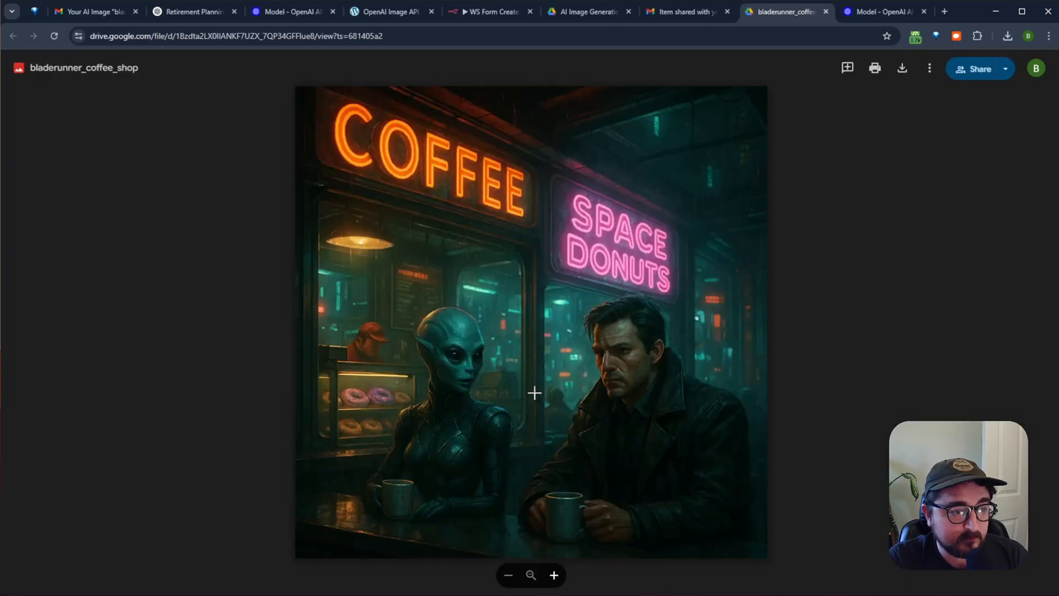
mouse_move(625, 213)
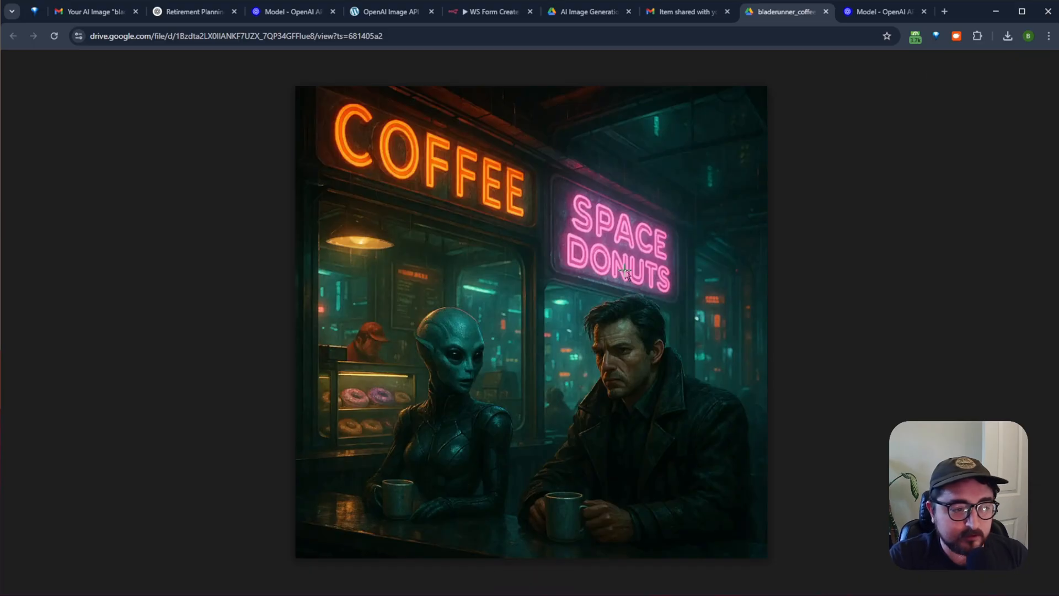
mouse_move(640, 289)
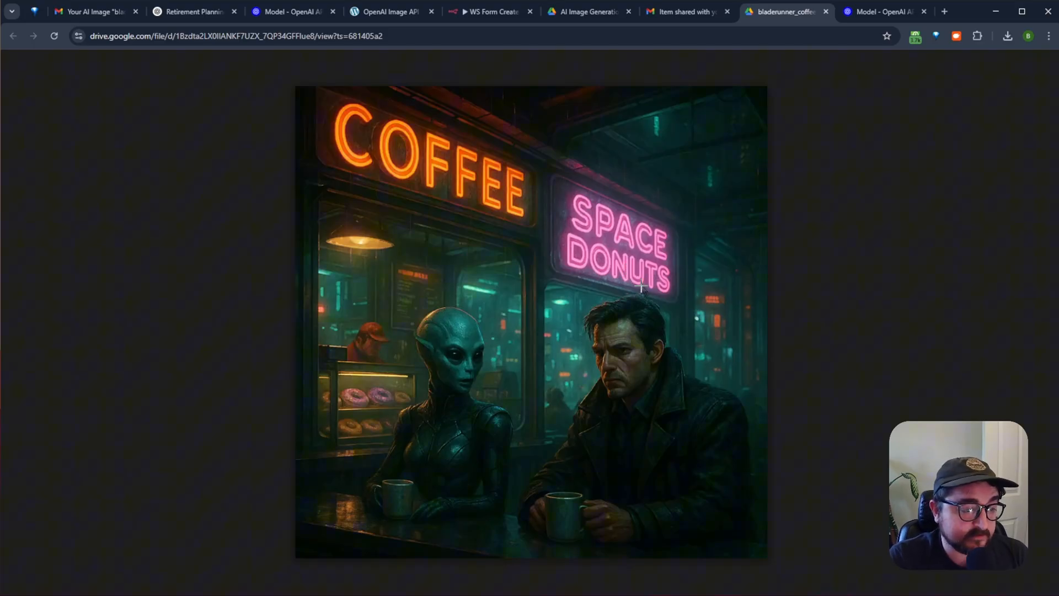
mouse_move(650, 305)
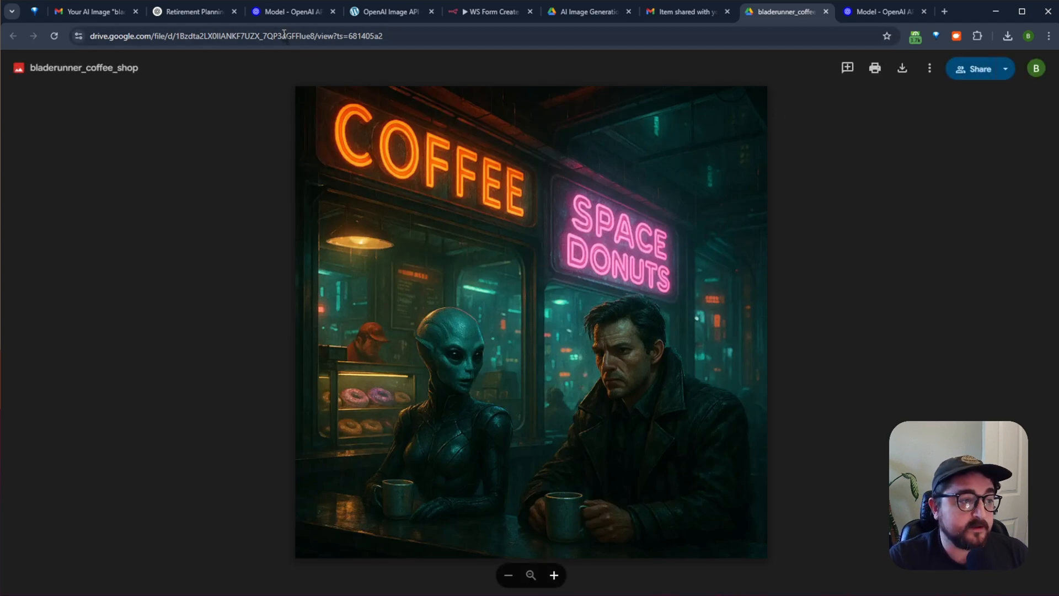
- Switch tabs after viewing the shared bladerunner_coffee_shop image in Google Drive
click(291, 11)
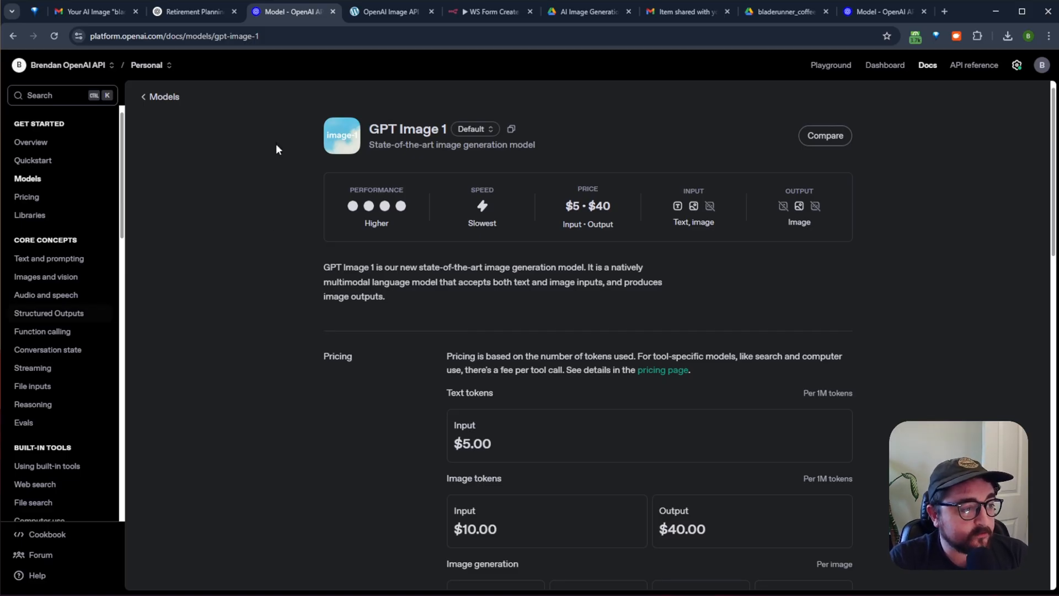
mouse_move(398, 261)
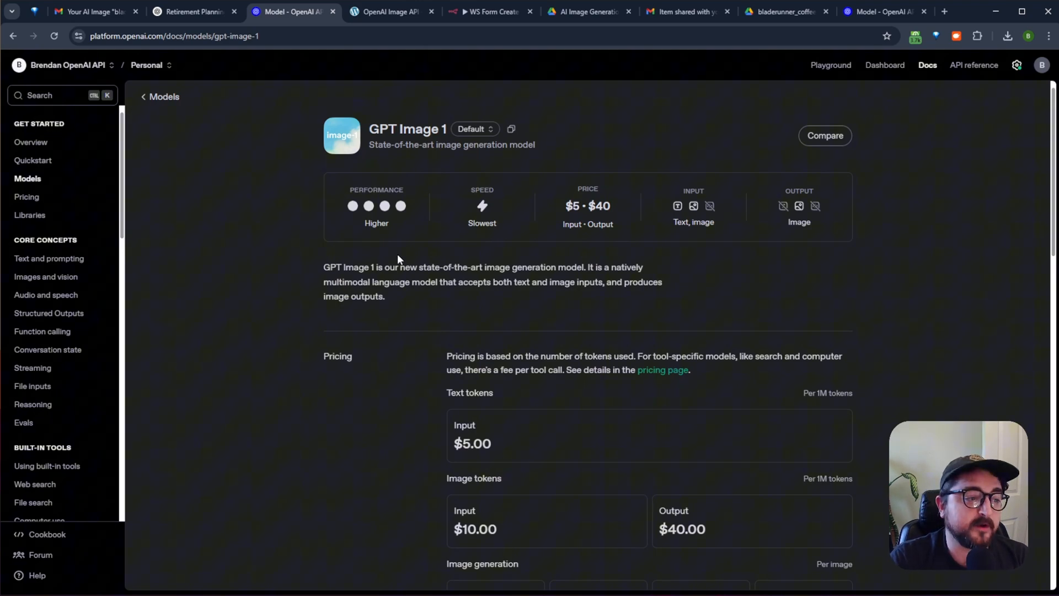
mouse_move(48, 349)
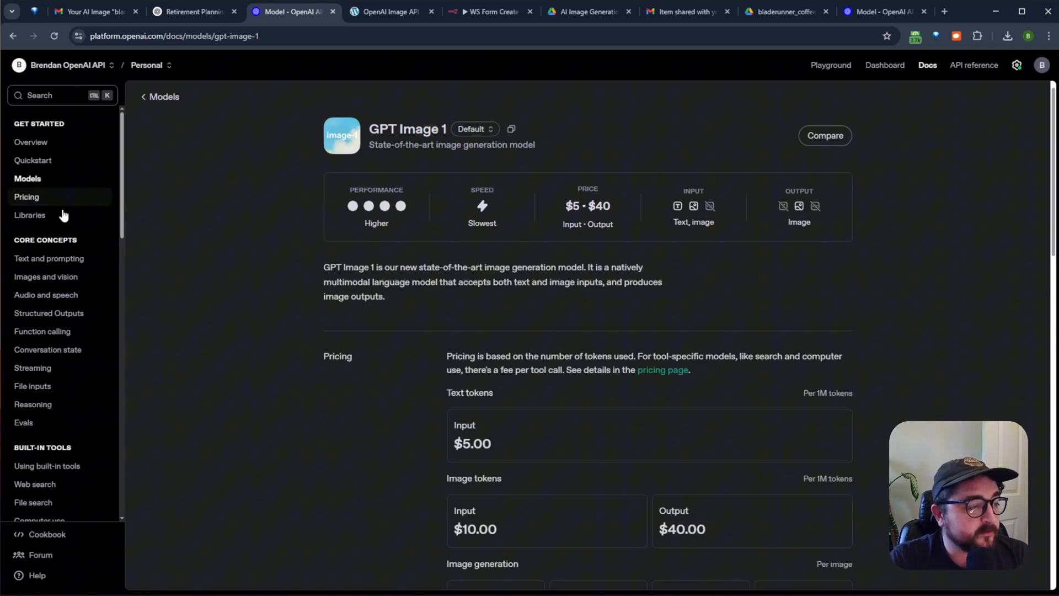
- Go from the Image generation guide to the Create image API reference with its request body
scroll(down, 3)
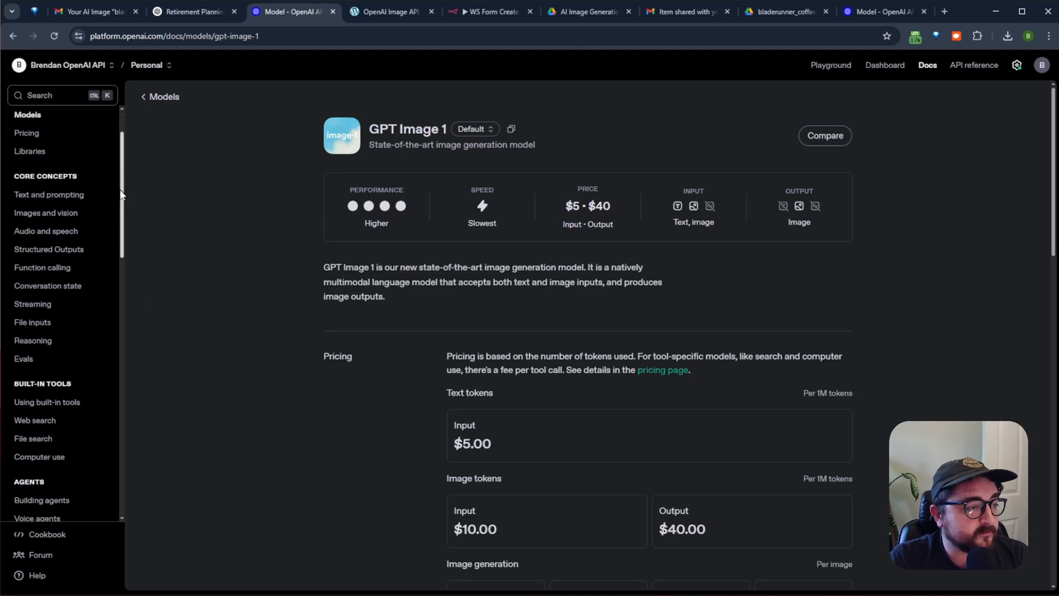
scroll(down, 3)
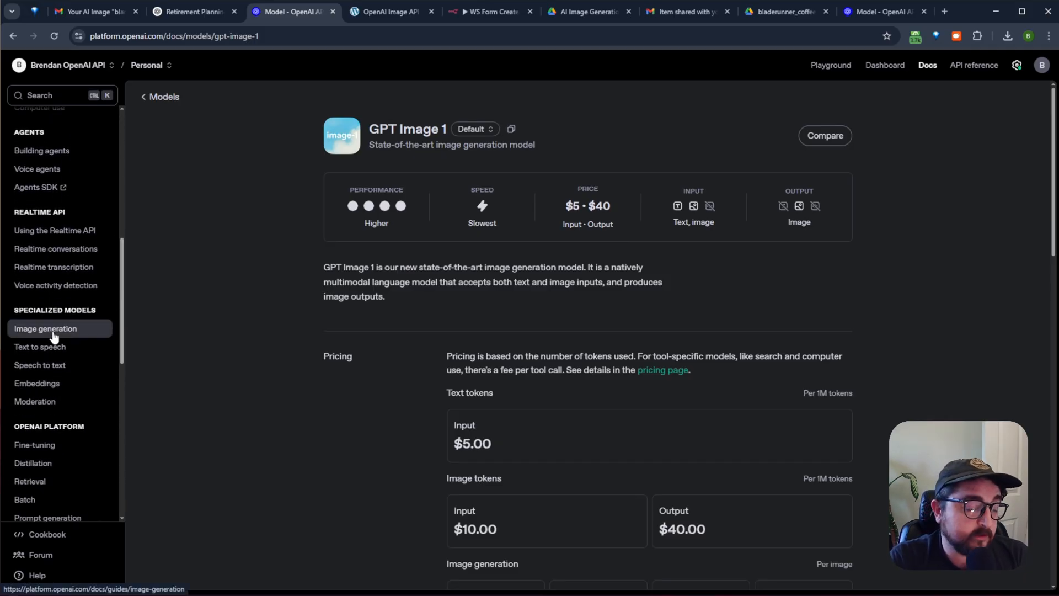
click(46, 329)
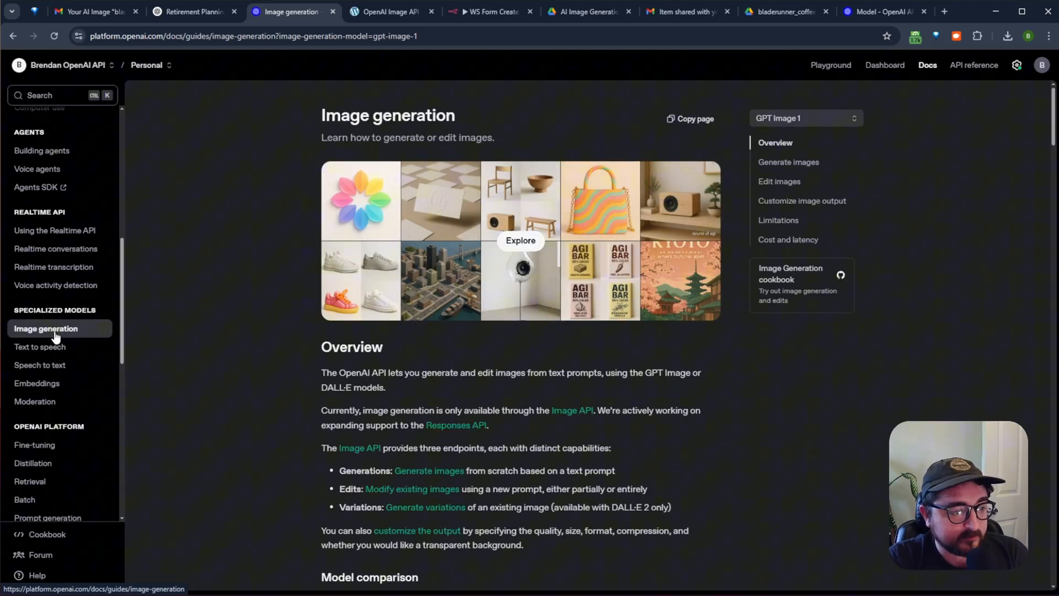
scroll(down, 3)
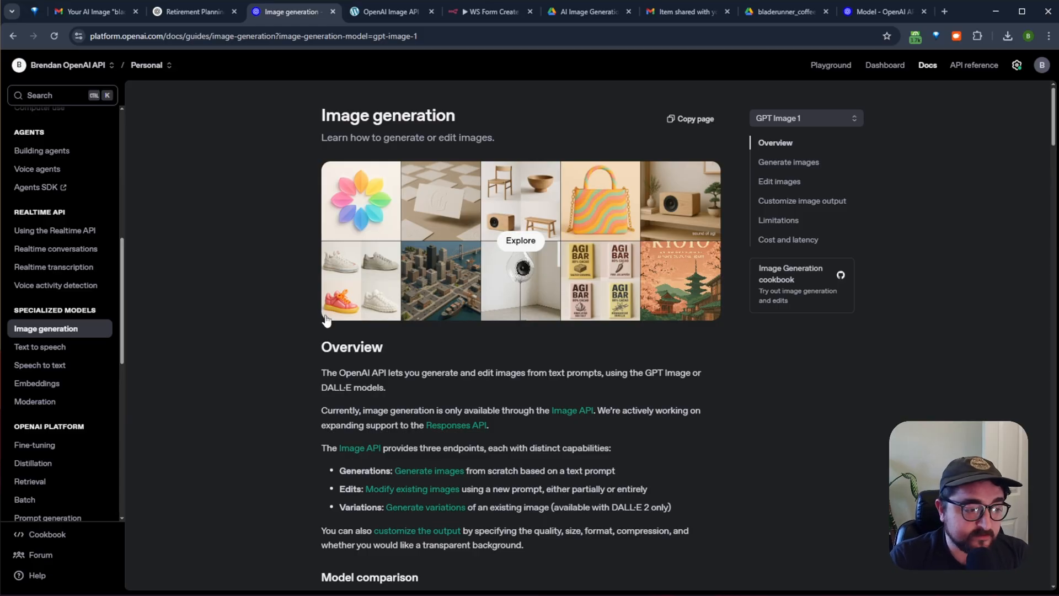
mouse_move(357, 452)
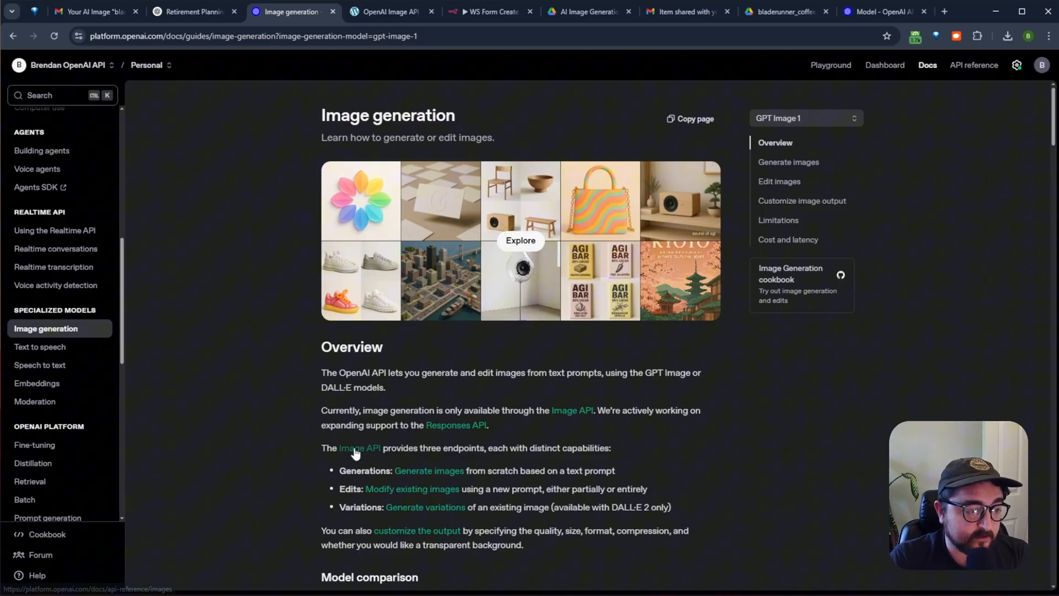
mouse_move(360, 448)
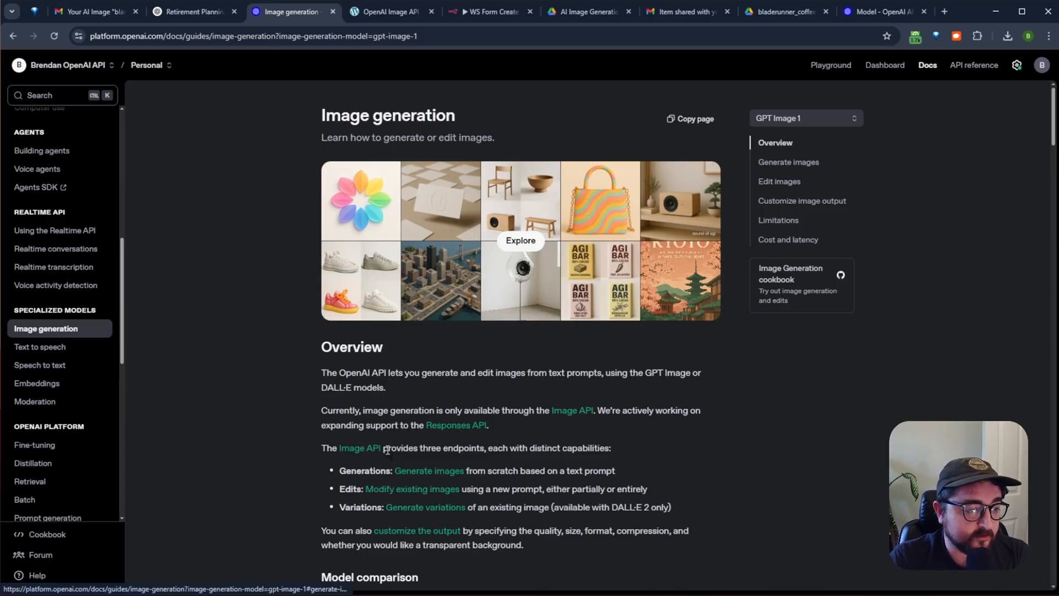
click(973, 66)
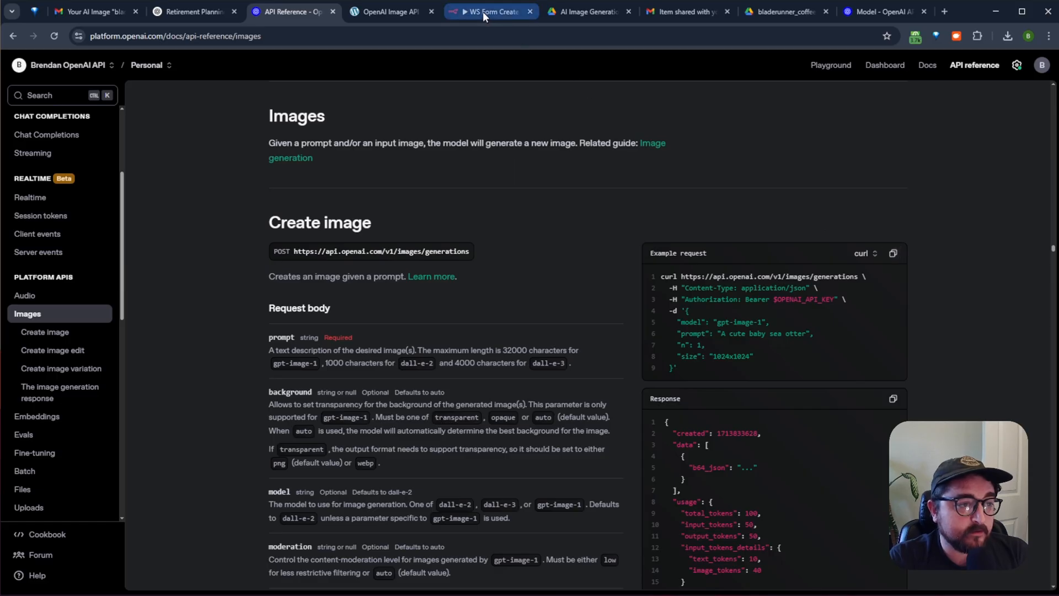
- Review the HTTP Request node's Import cURL option and its gpt-image-1 and webhook prompt body parameters
click(490, 11)
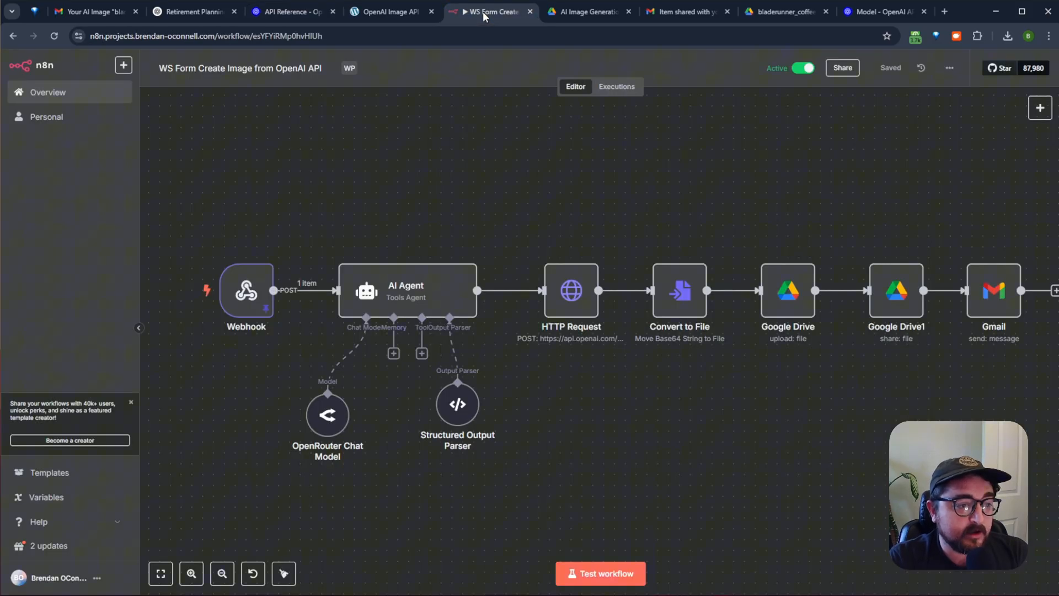
double_click(570, 290)
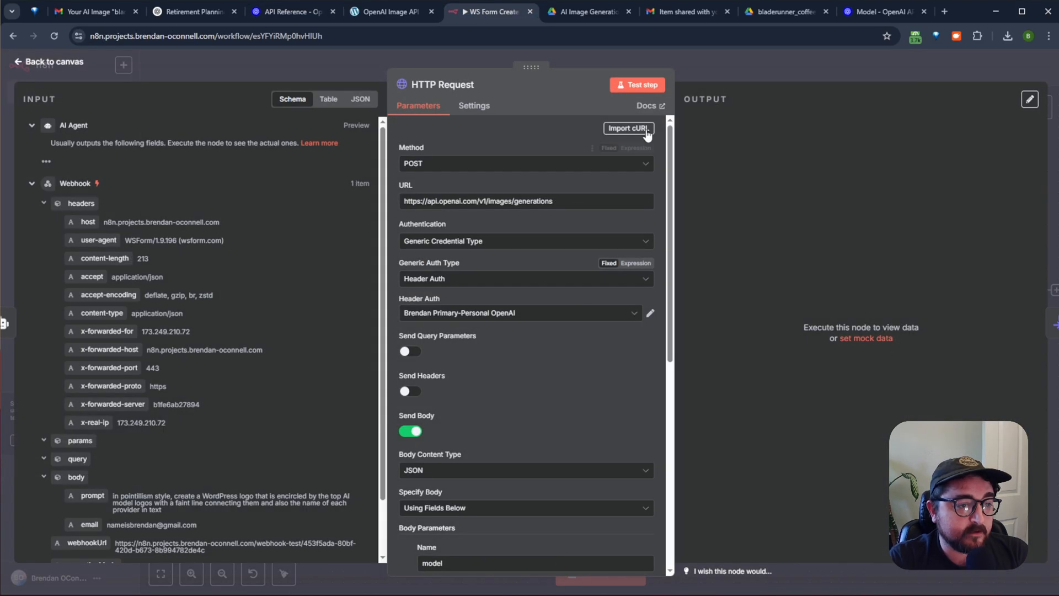
click(628, 128)
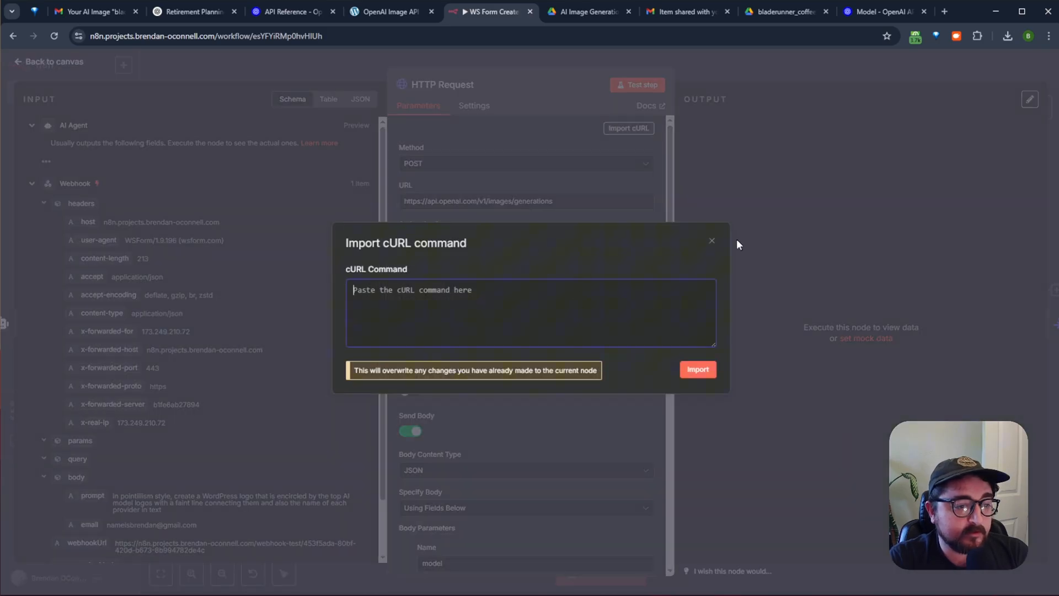
click(710, 241)
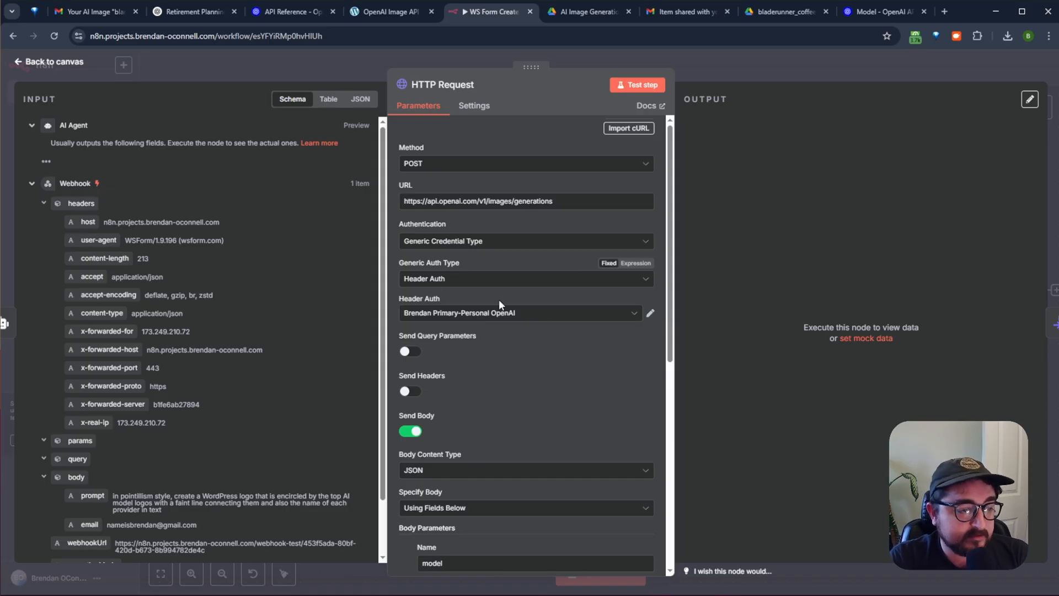
mouse_move(463, 321)
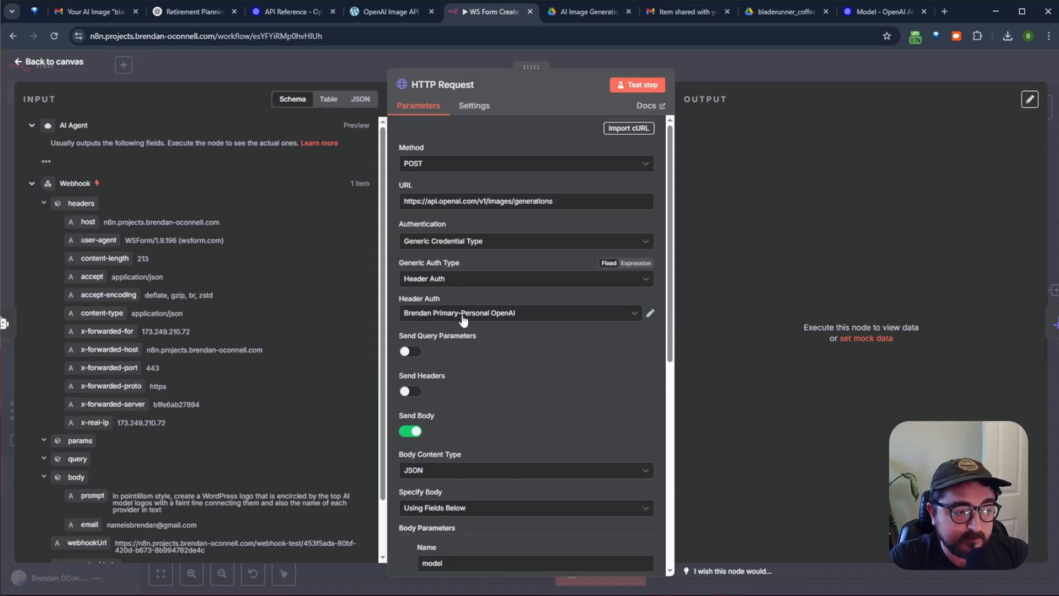
scroll(down, 3)
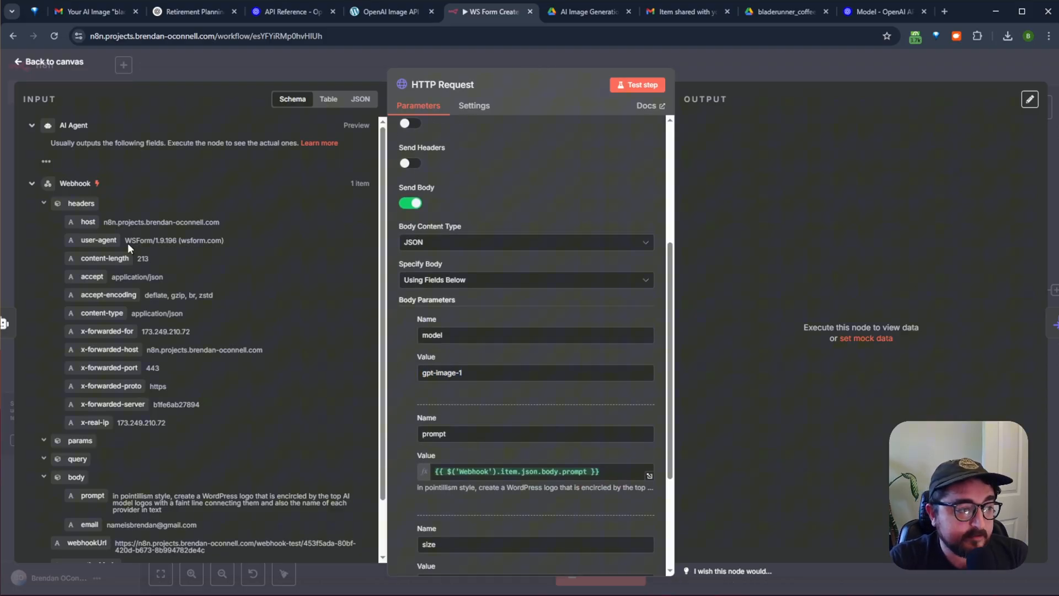
mouse_move(80, 203)
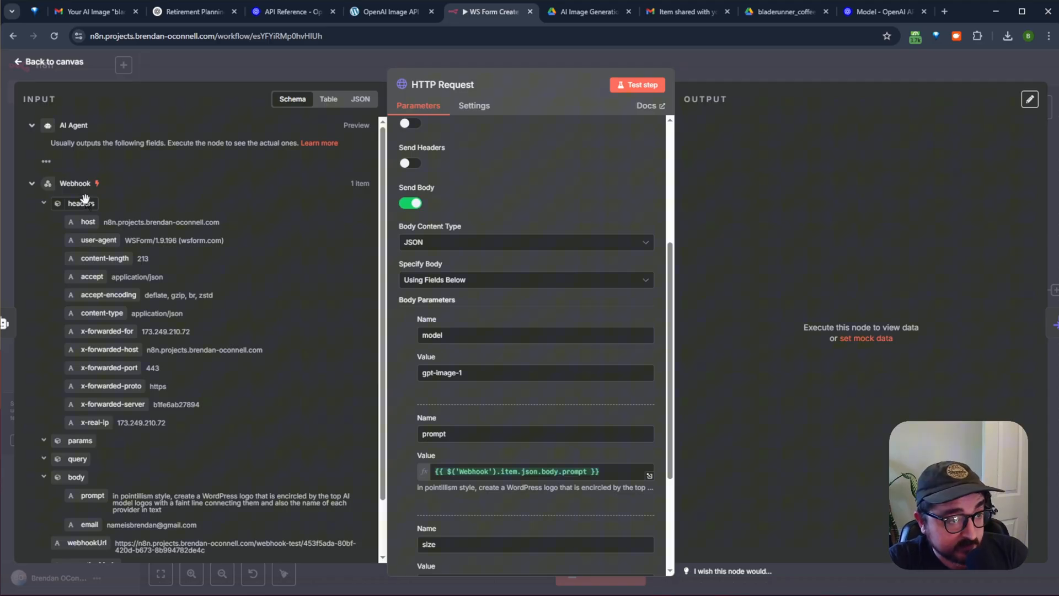
- Check the demo page's cURL command against the n8n workflow
click(387, 11)
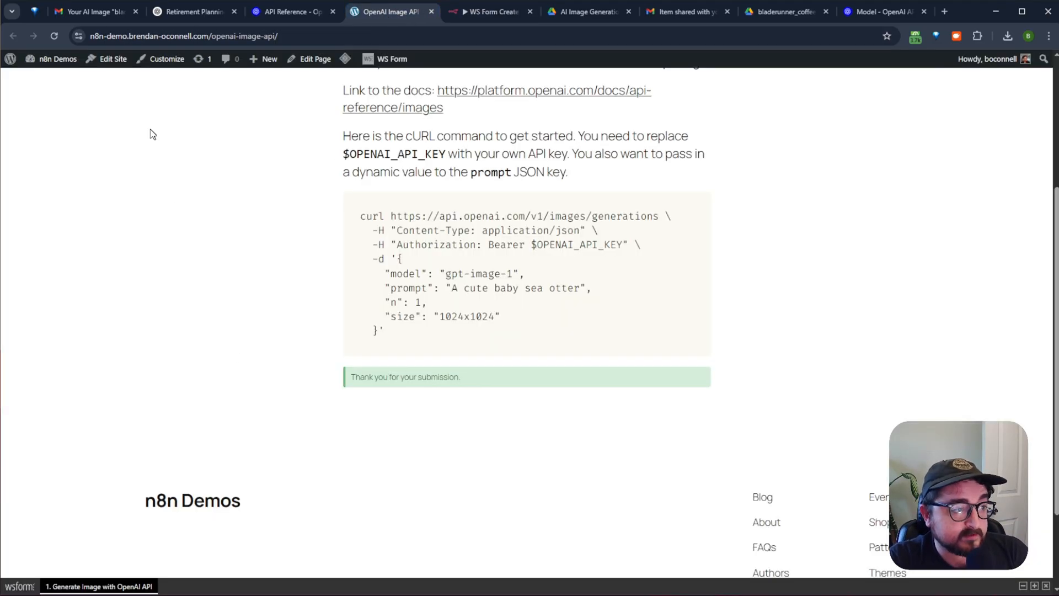
click(393, 58)
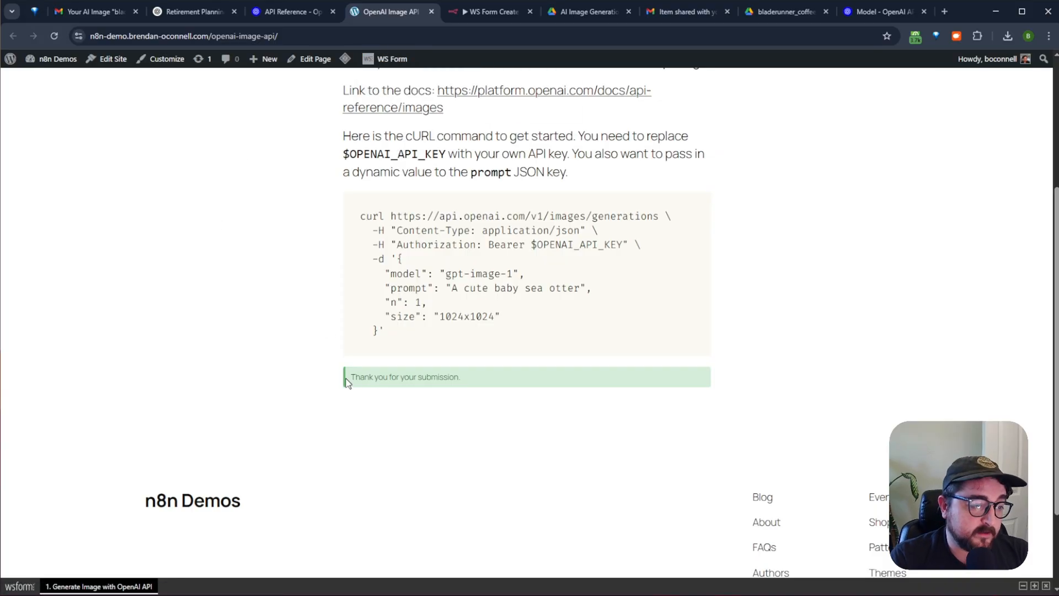
click(490, 11)
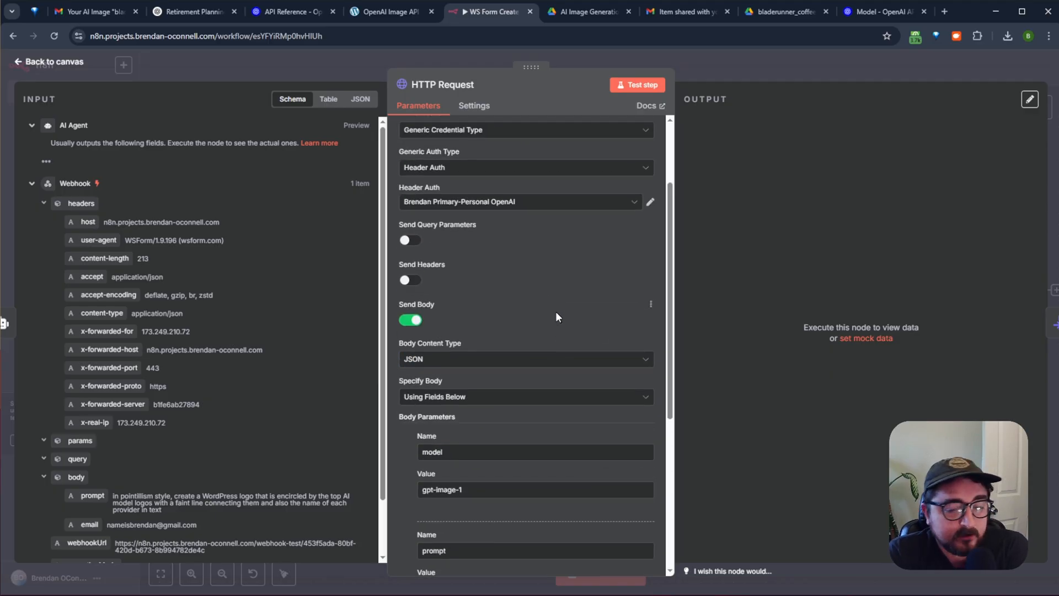
mouse_move(344, 29)
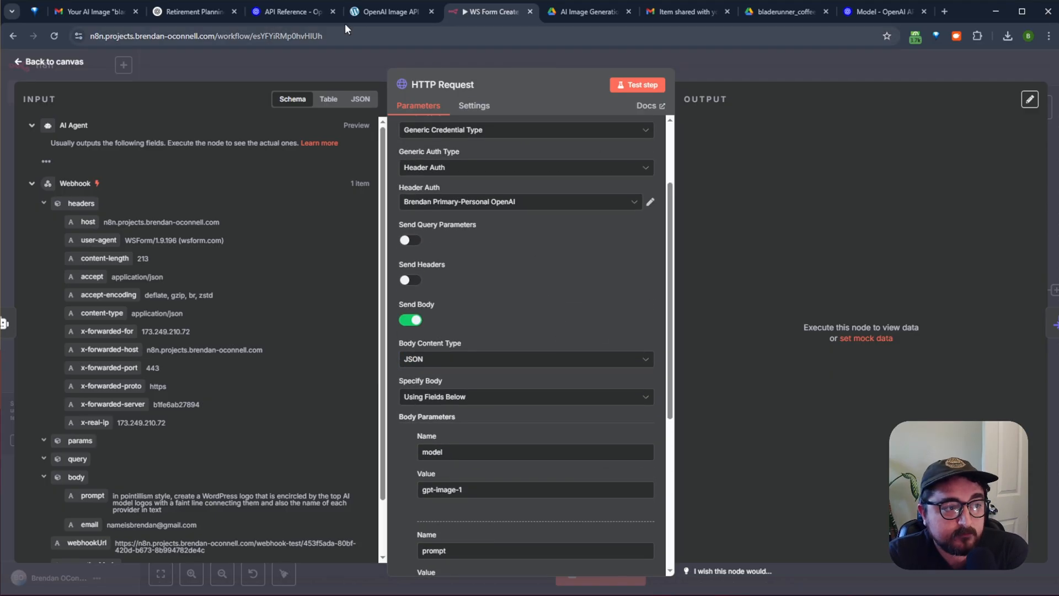
- Highlight the n: 1 parameter in the Create image API reference example request
click(291, 11)
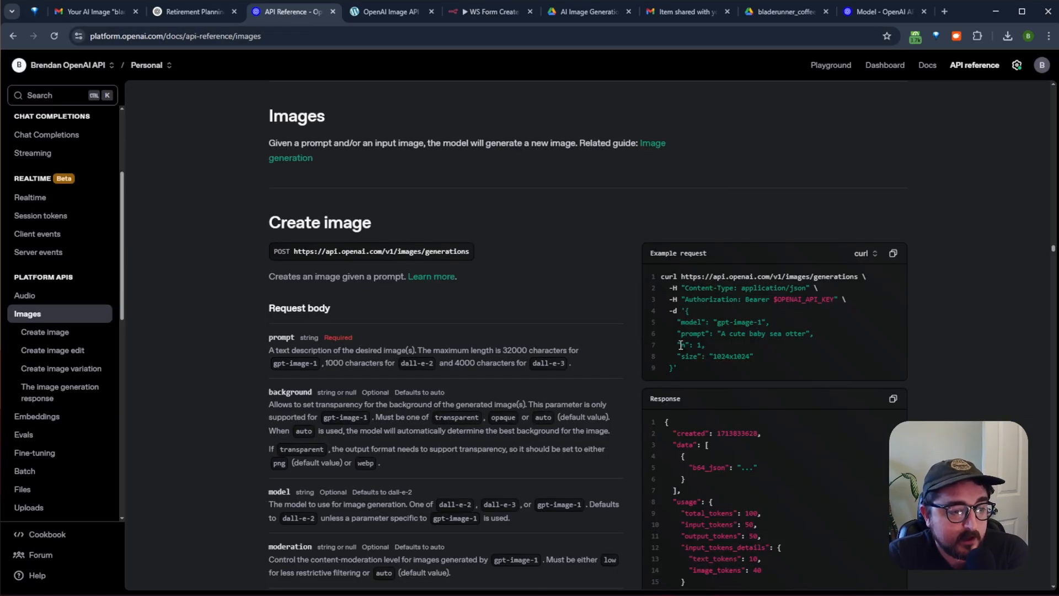
mouse_move(706, 347)
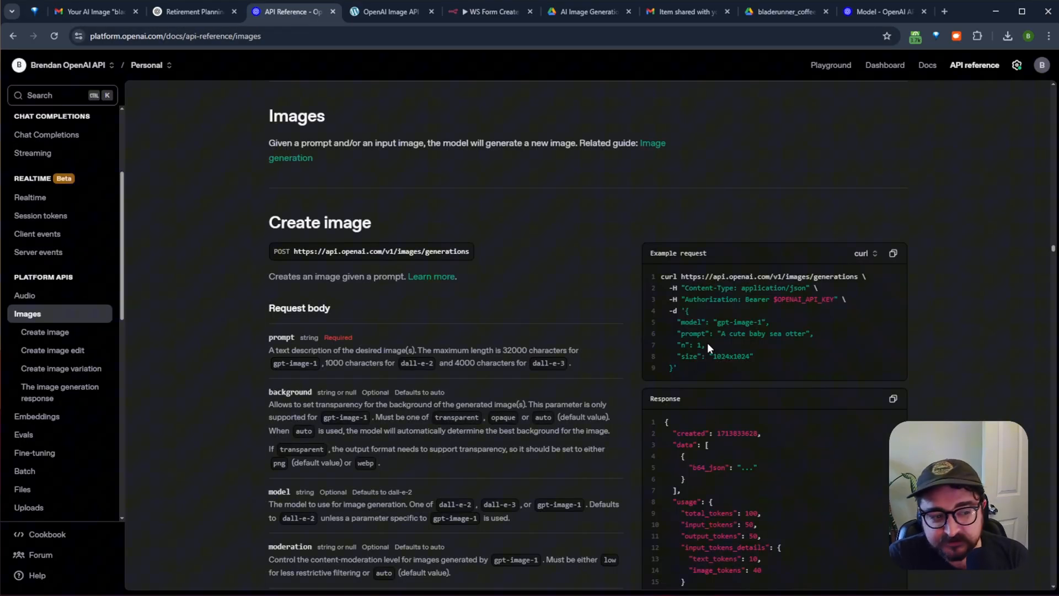
double_click(688, 345)
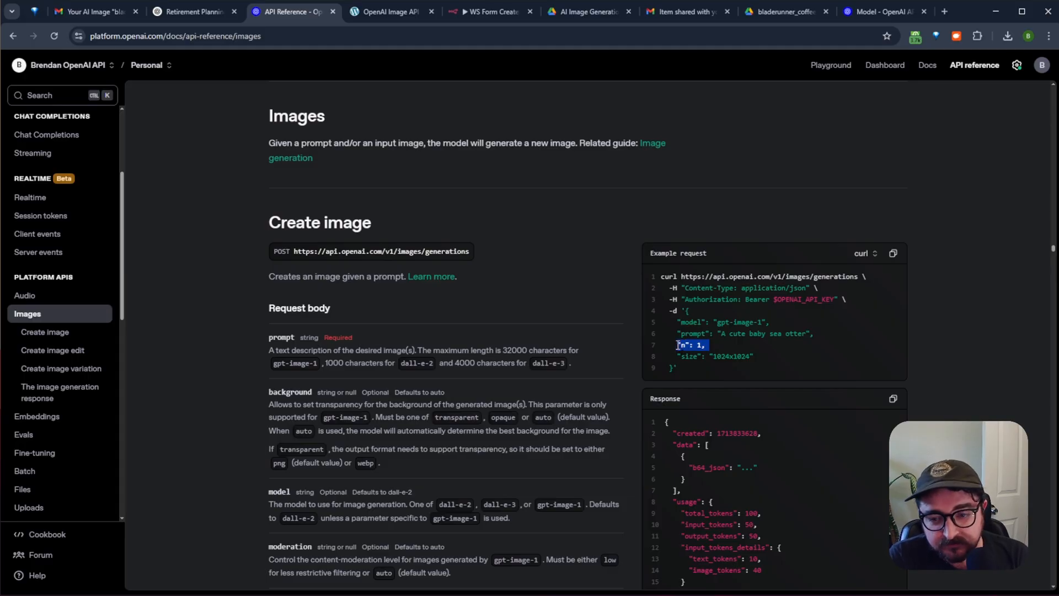
click(700, 344)
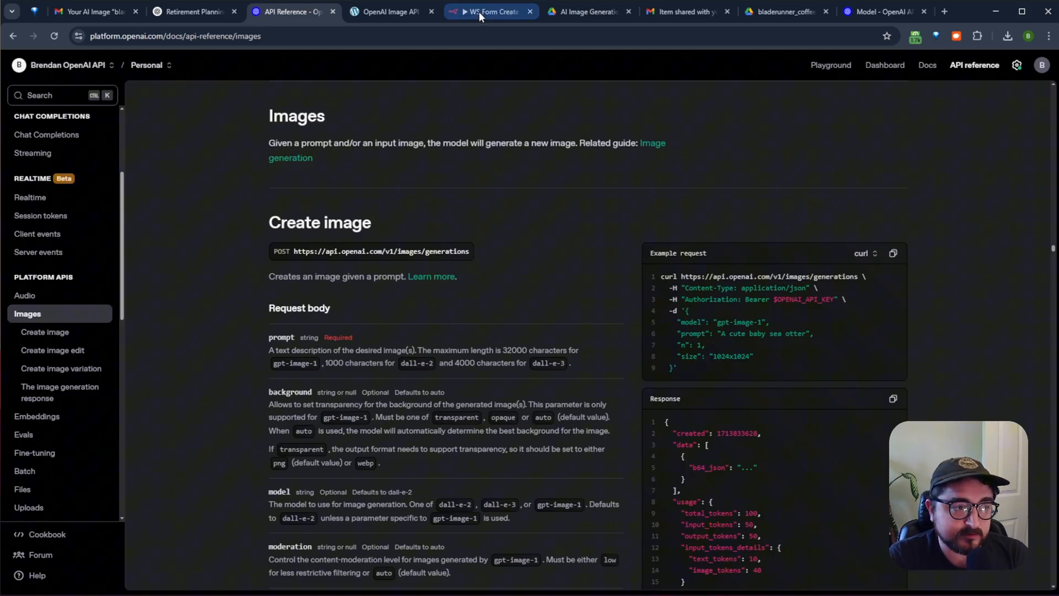
- Review the AI Agent node's short-filename prompt and return to the canvas
click(490, 11)
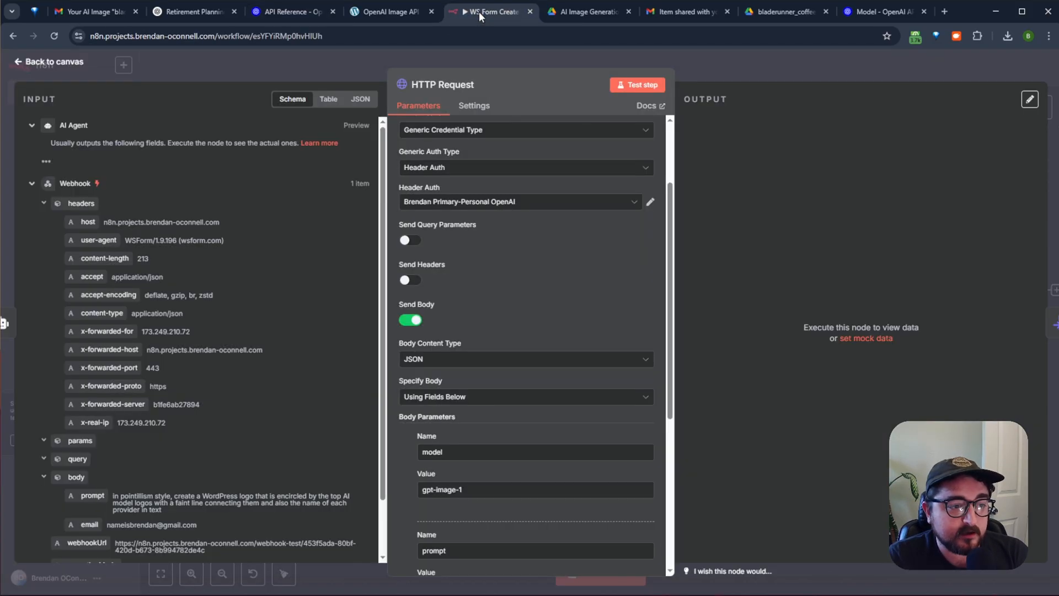
click(46, 61)
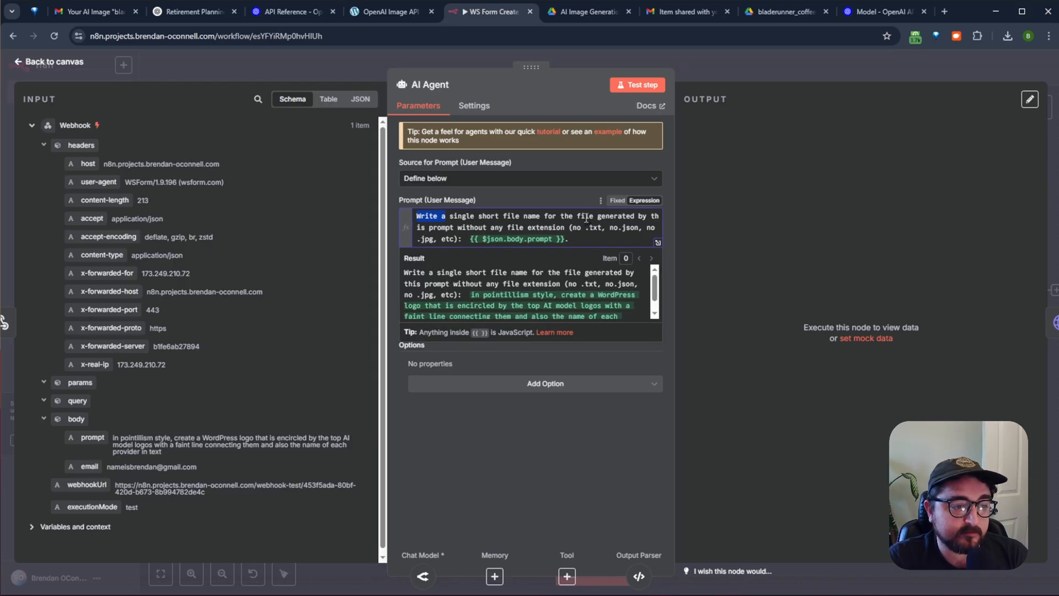
click(411, 288)
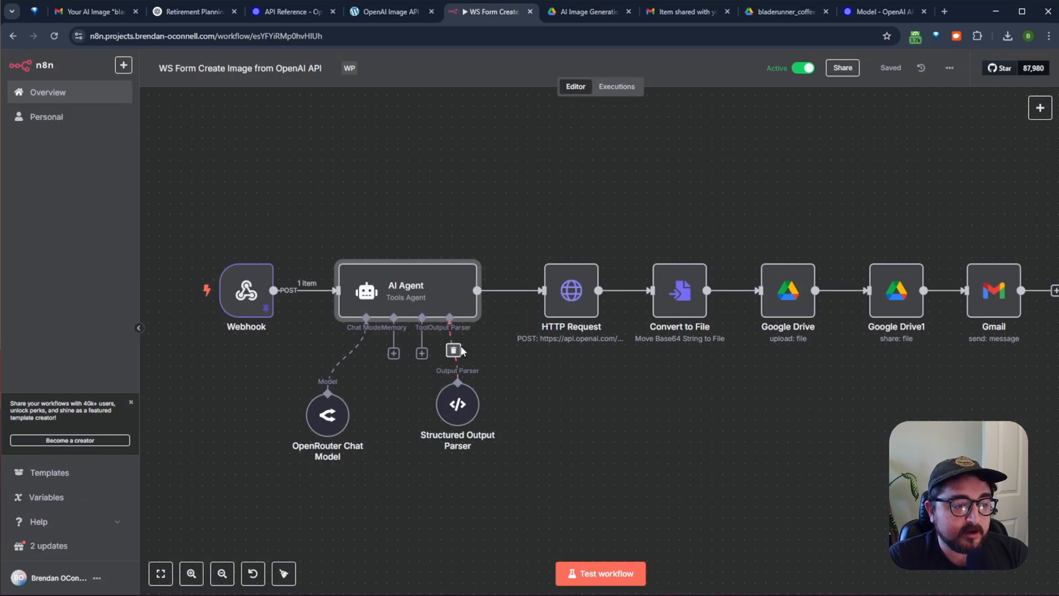
- Review the Structured Output Parser's filename JSON example and return to the workflow overview
double_click(457, 404)
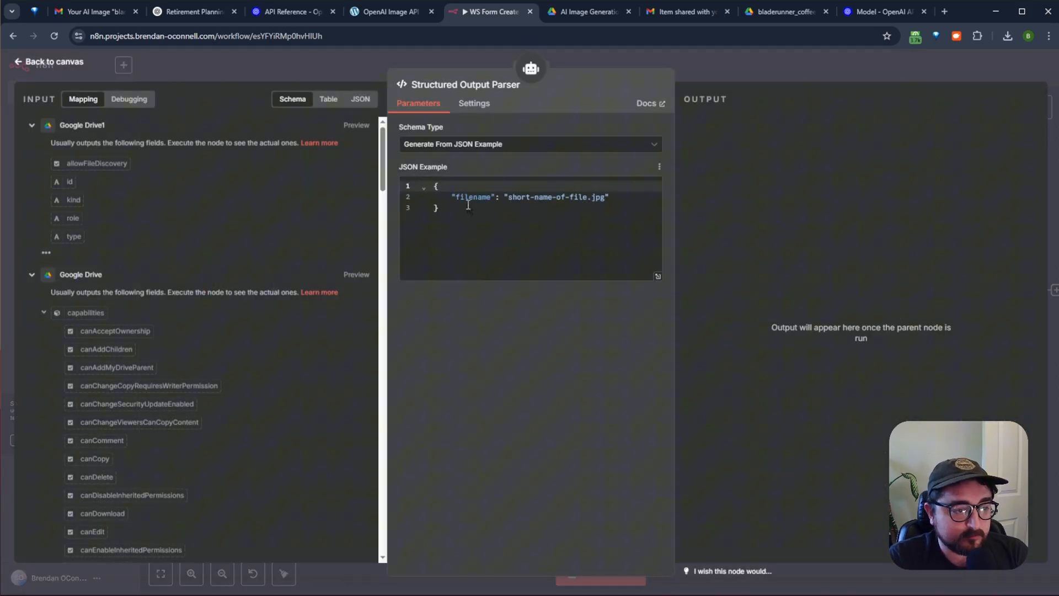
double_click(473, 197)
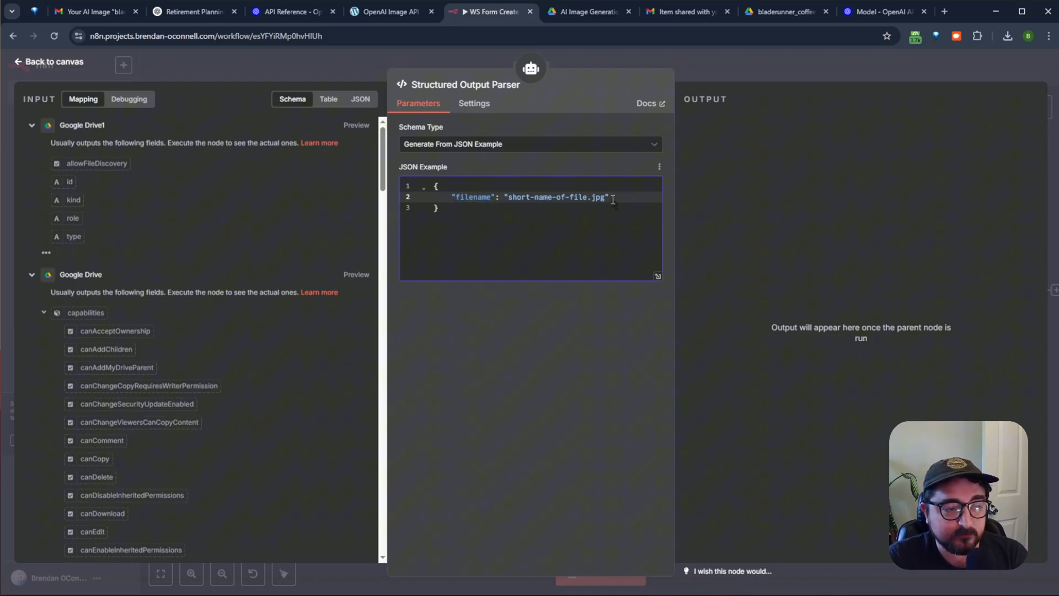
click(48, 62)
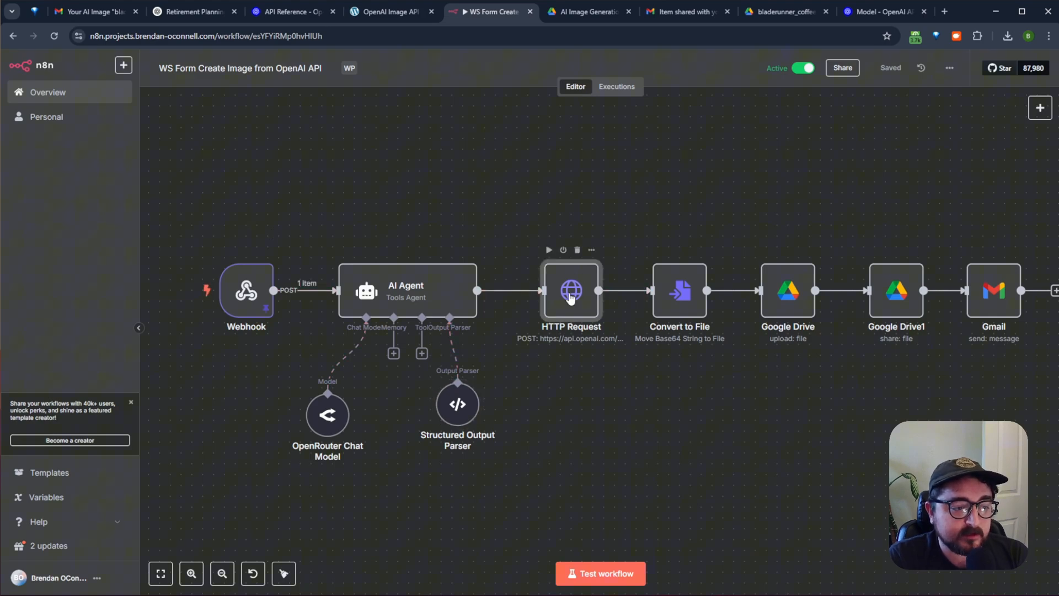
double_click(570, 290)
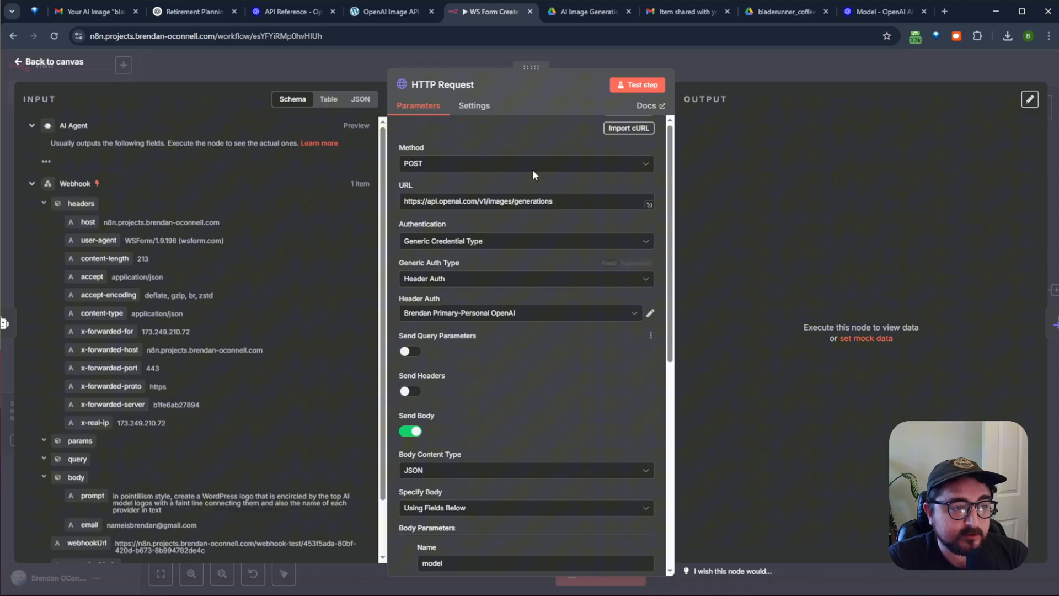
click(50, 62)
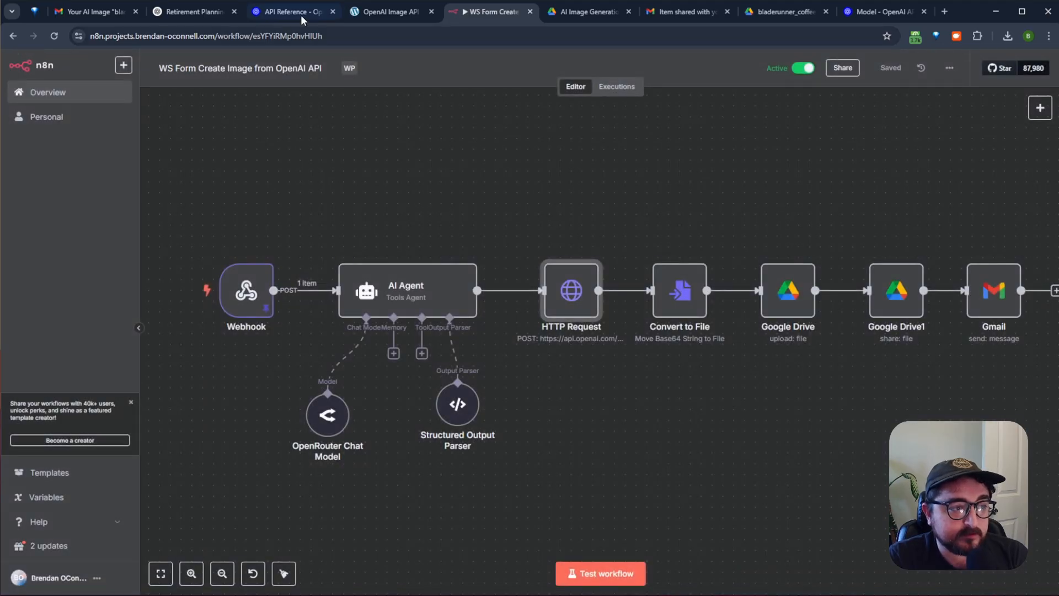
click(290, 11)
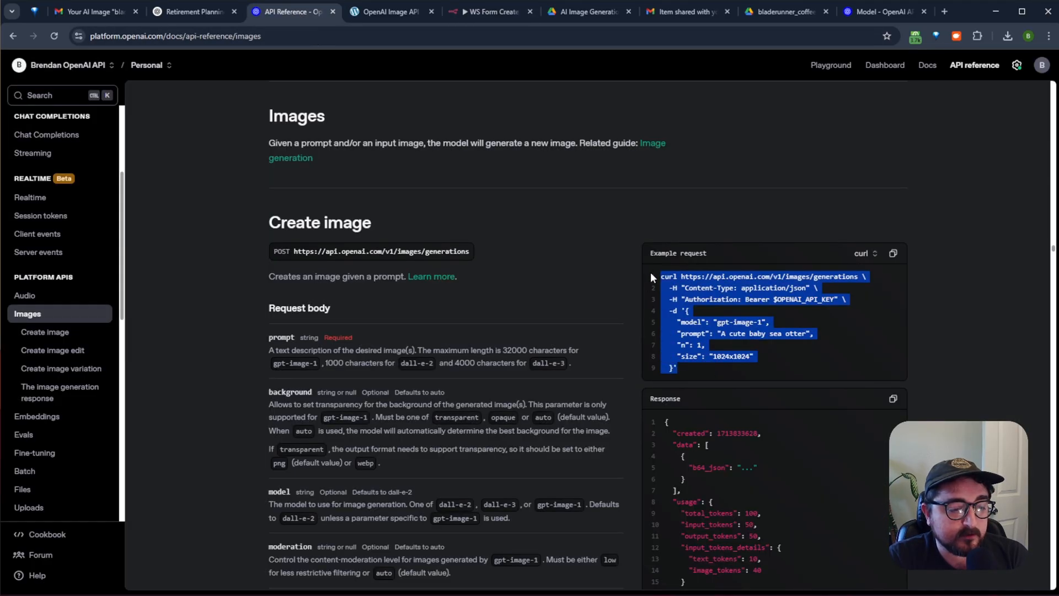
click(547, 290)
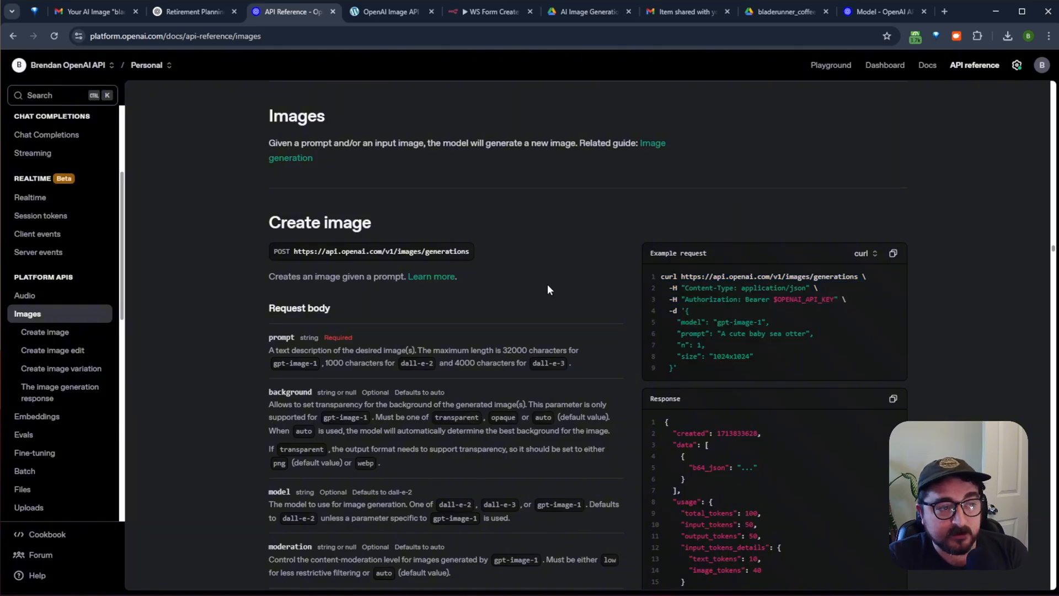
mouse_move(528, 263)
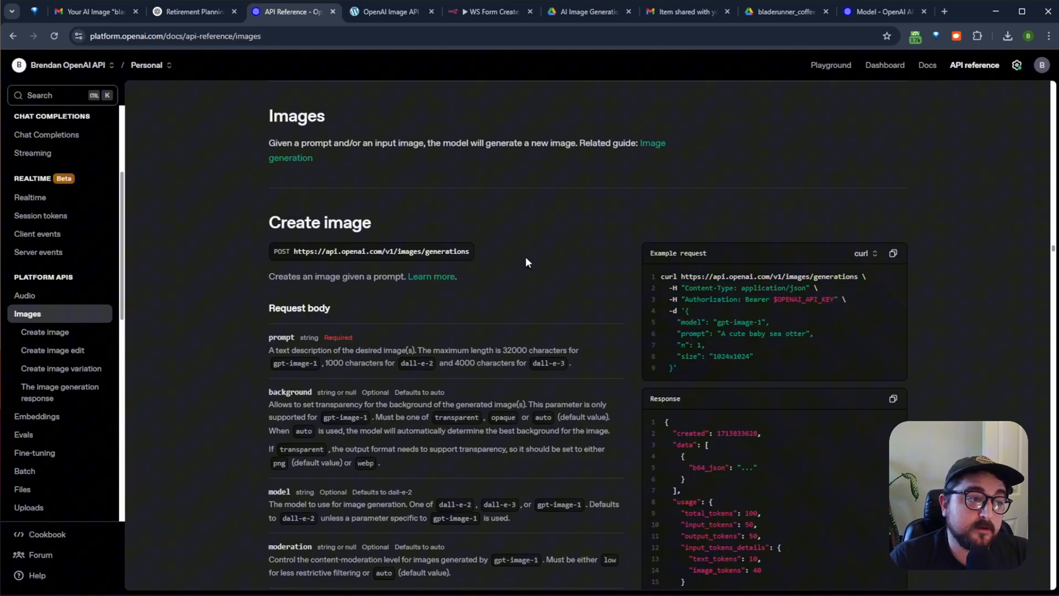
click(490, 11)
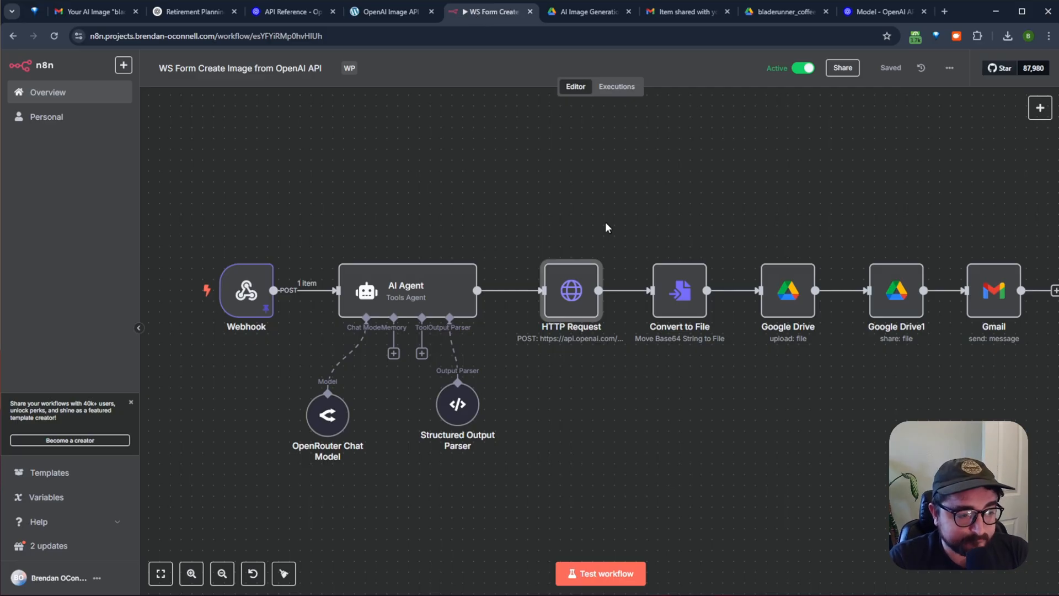
- Inspect the Convert to File node's settings and return to the canvas
double_click(571, 290)
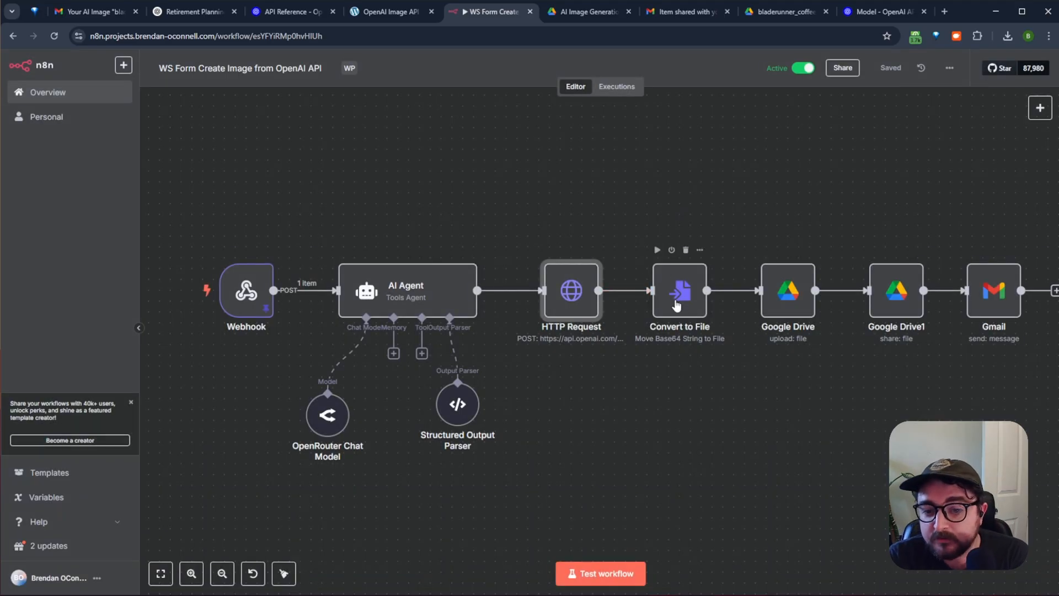
double_click(679, 290)
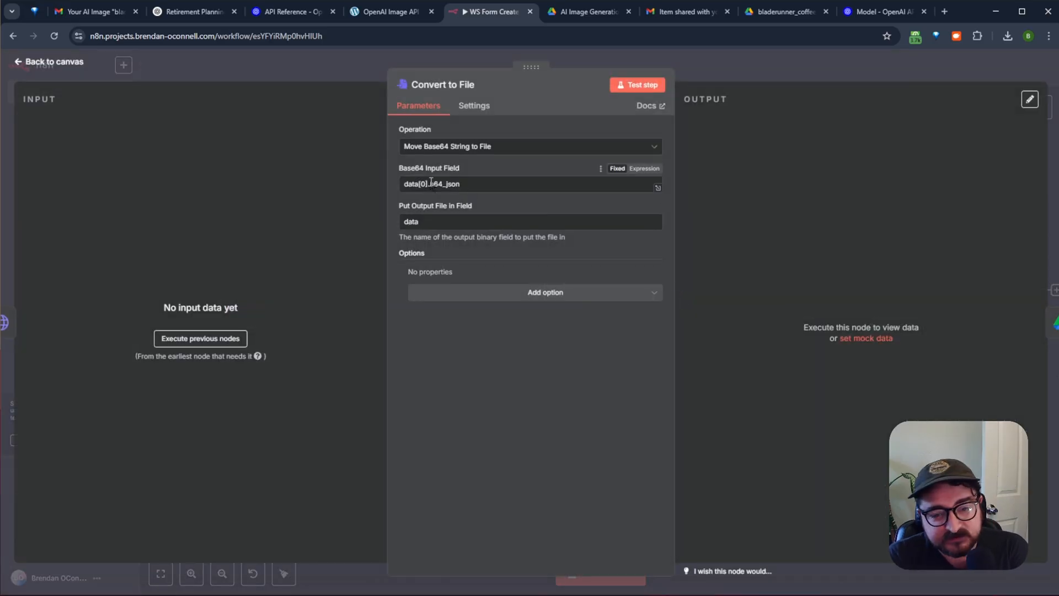
click(46, 61)
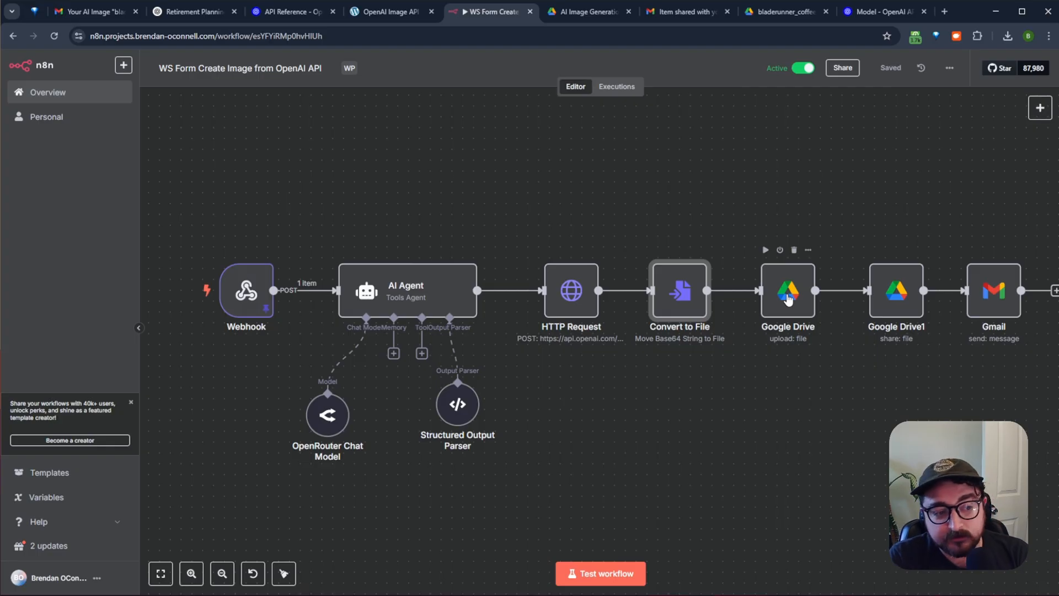
- Open the Google Drive upload node saving the AI Agent's filename into the AI Image Generation folder
double_click(787, 290)
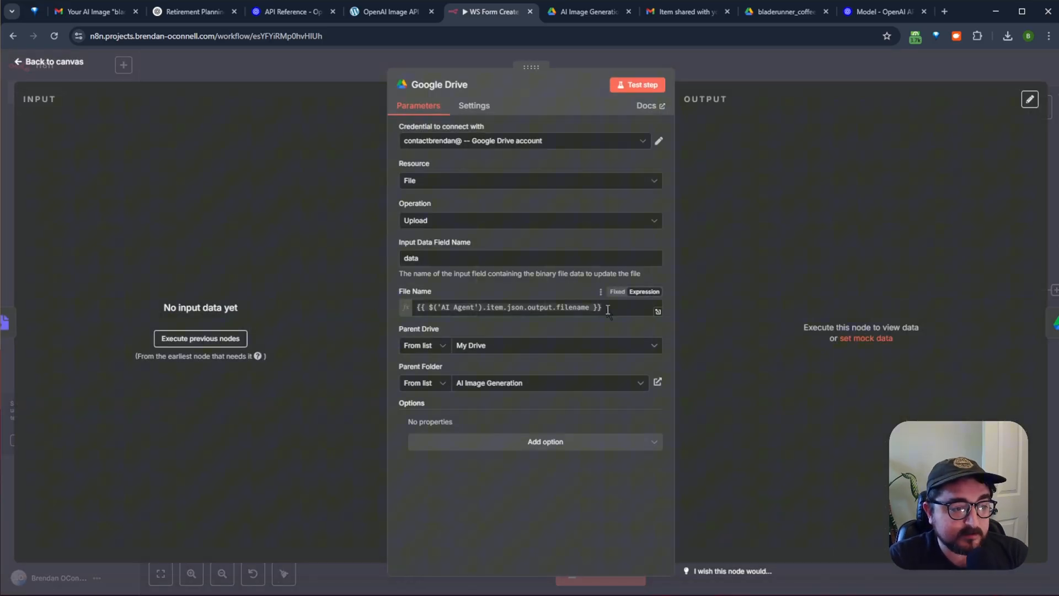
click(507, 308)
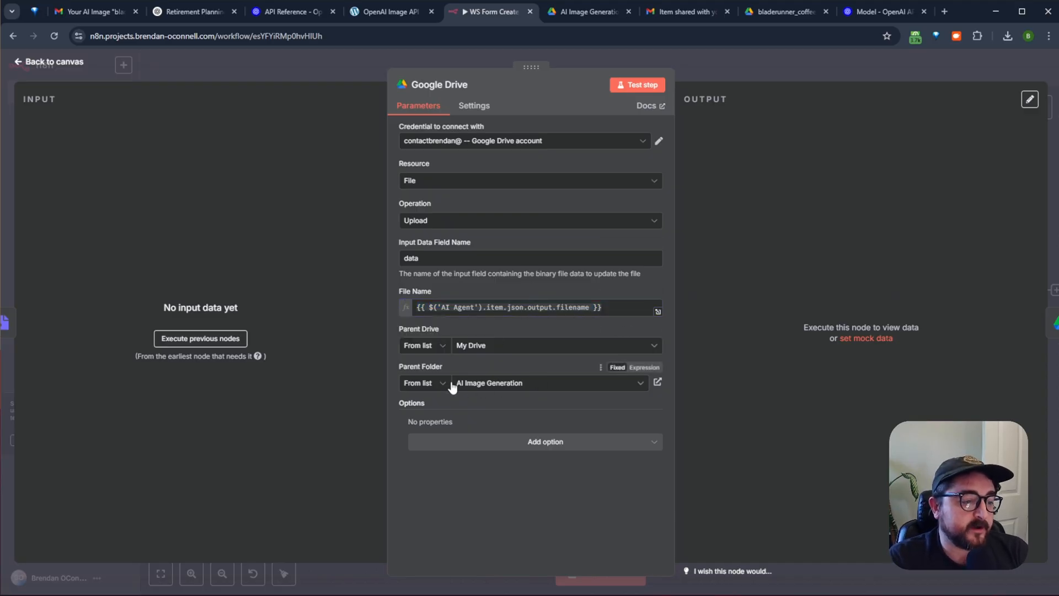
mouse_move(476, 387)
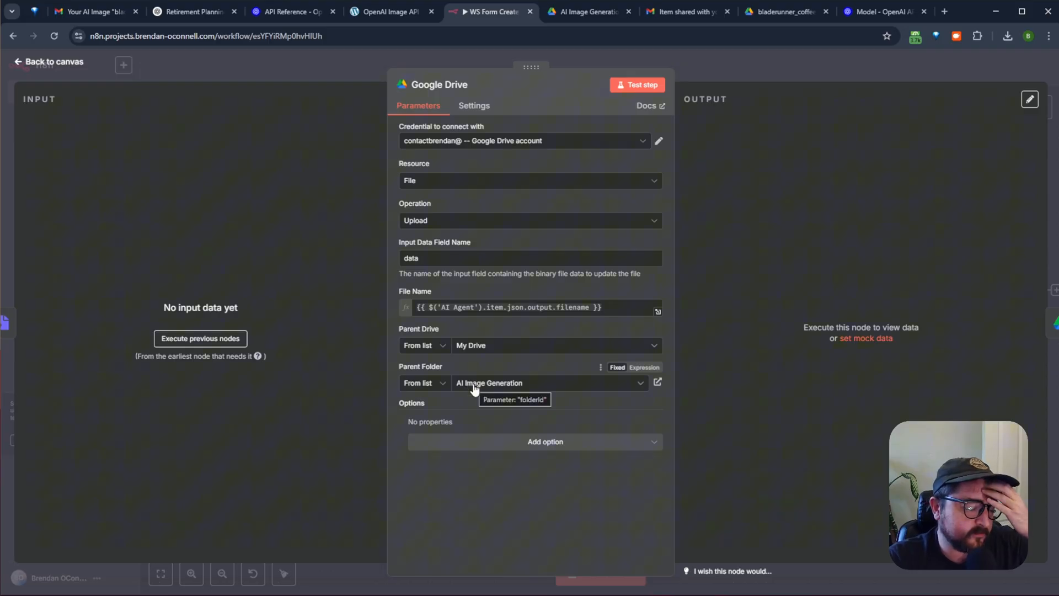
mouse_move(700, 128)
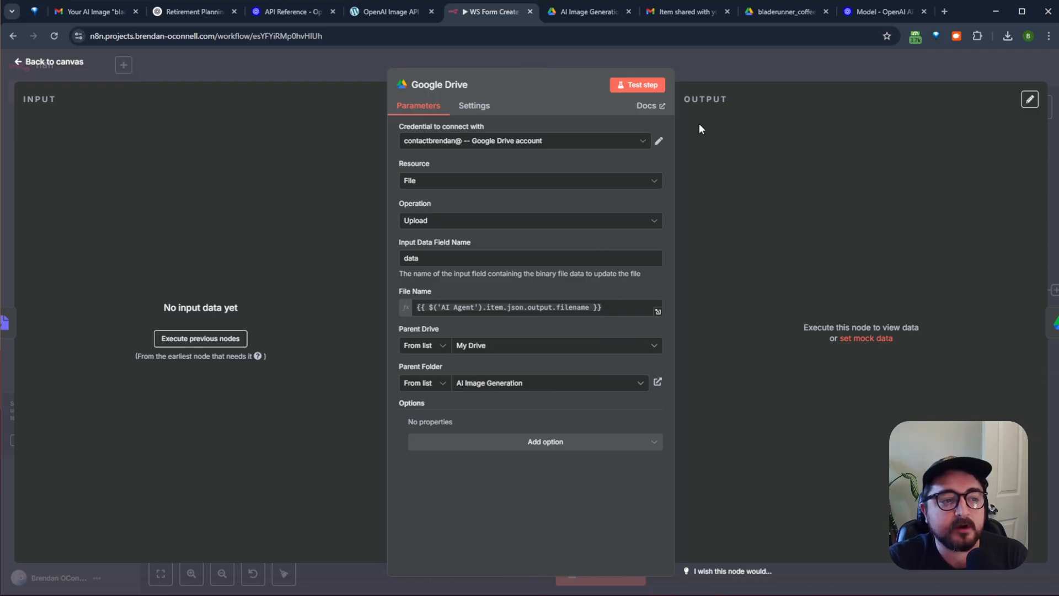
click(48, 62)
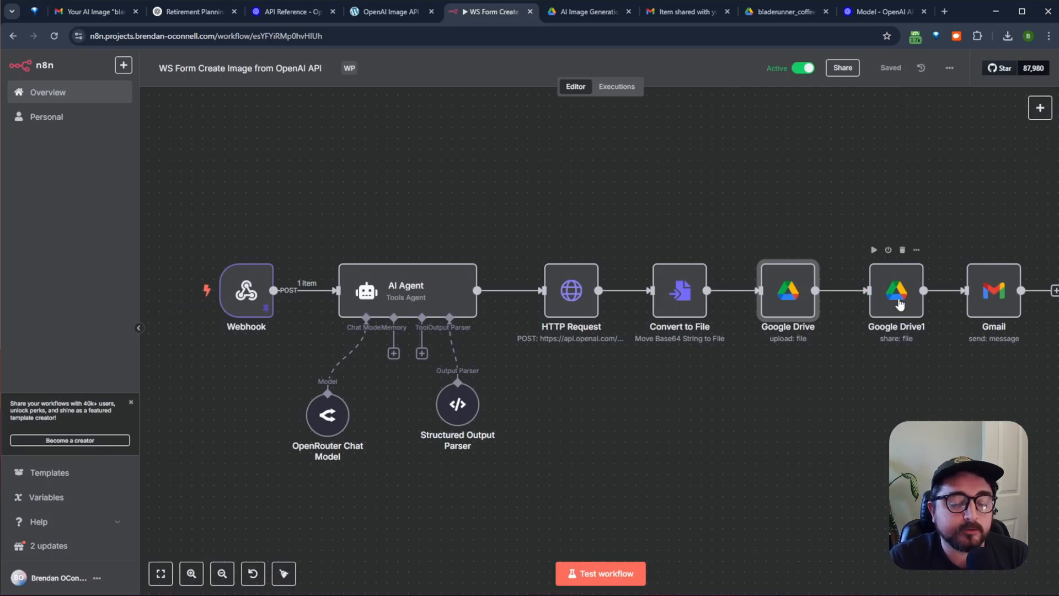
double_click(897, 291)
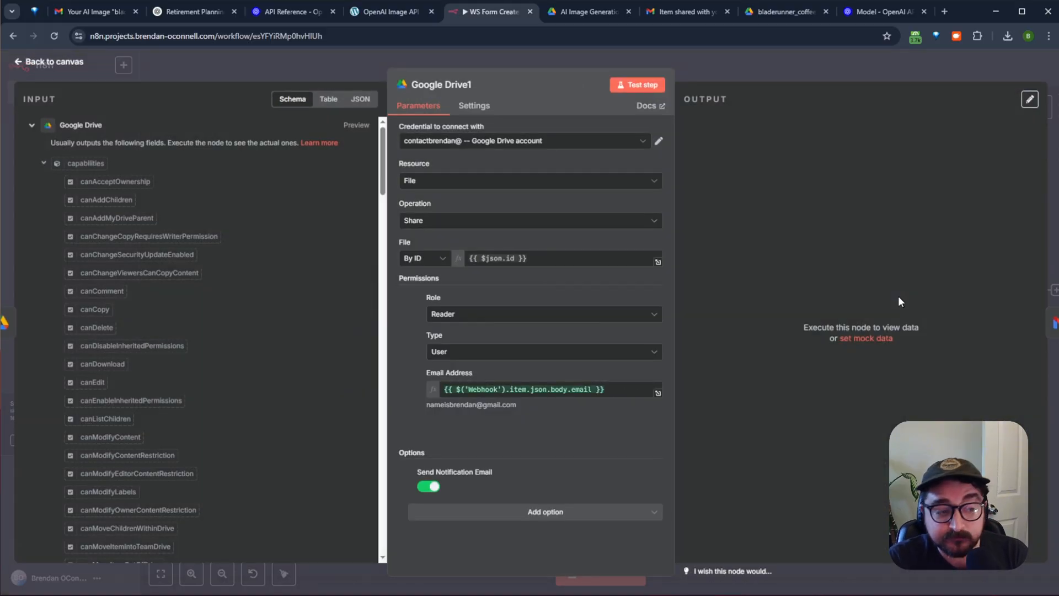
mouse_move(475, 165)
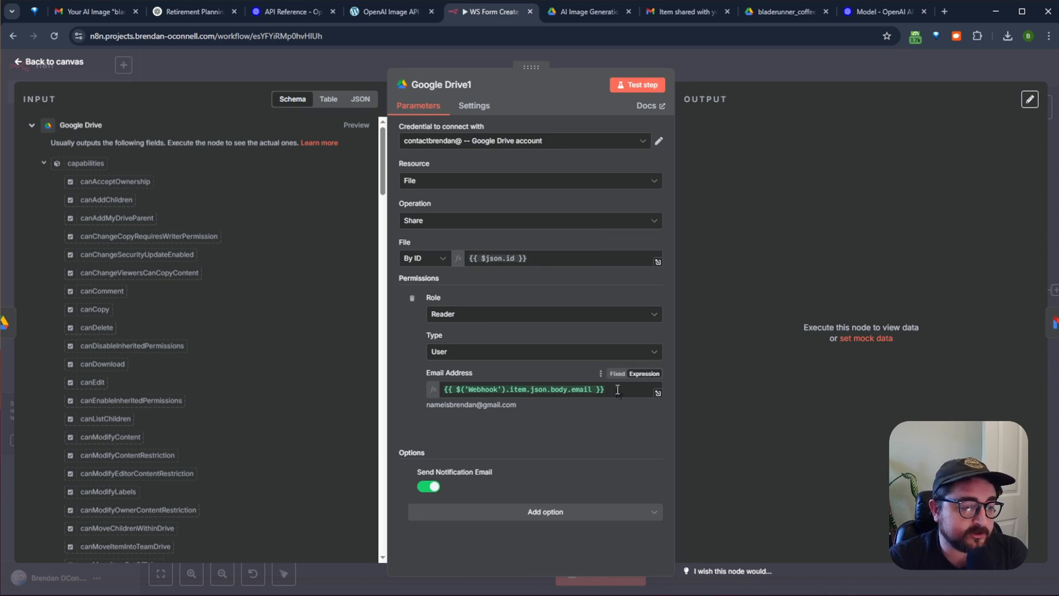
double_click(482, 389)
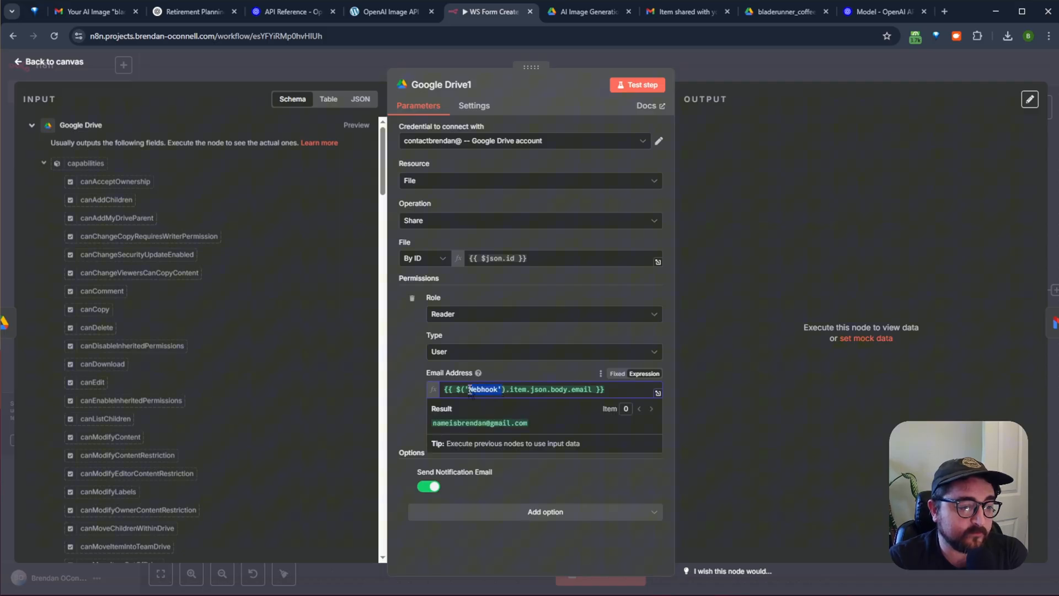
click(733, 88)
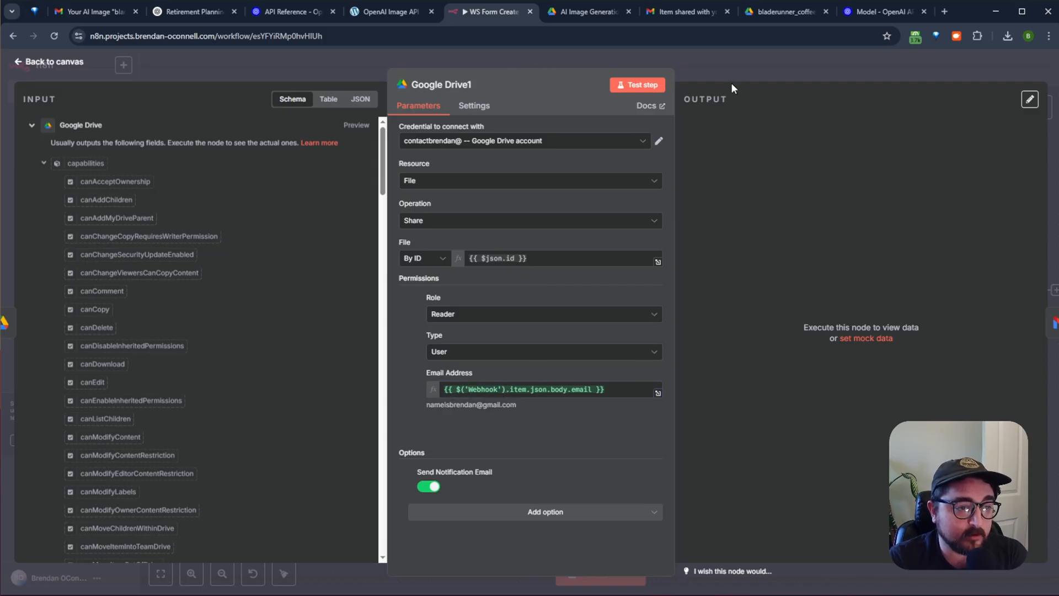
click(48, 62)
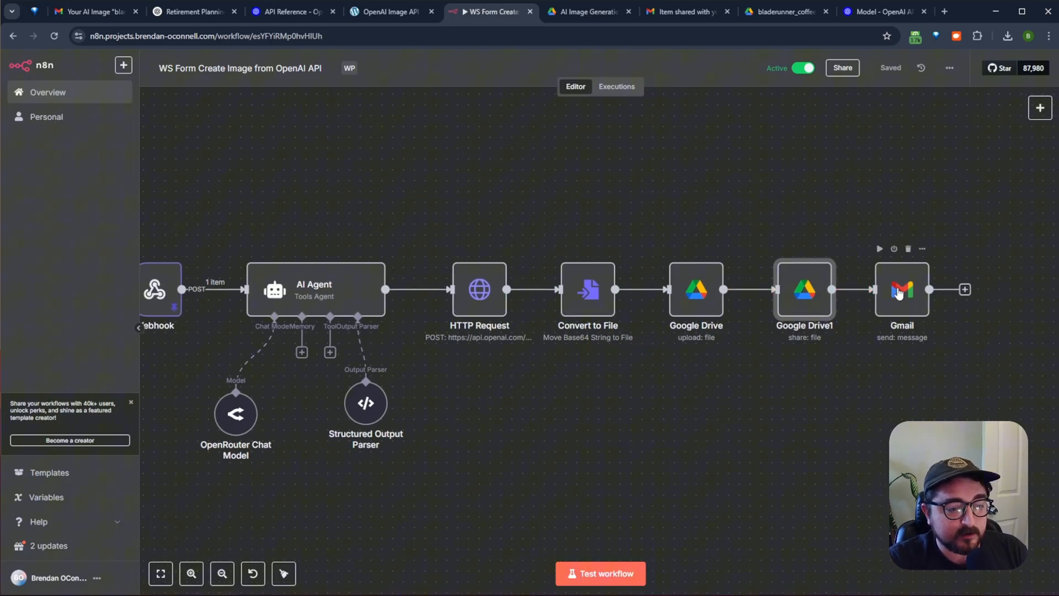
double_click(902, 290)
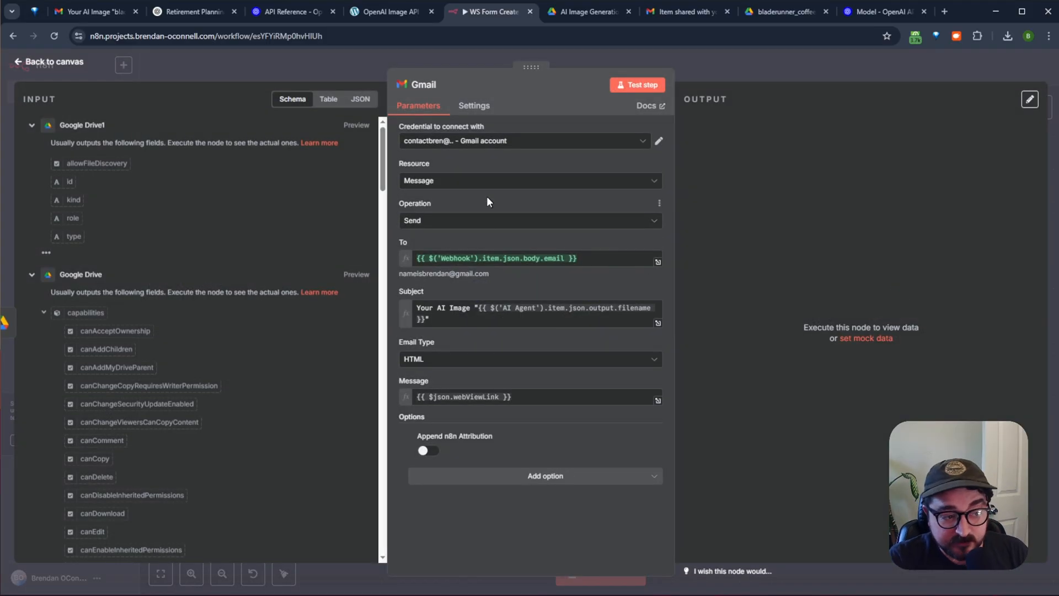
click(534, 313)
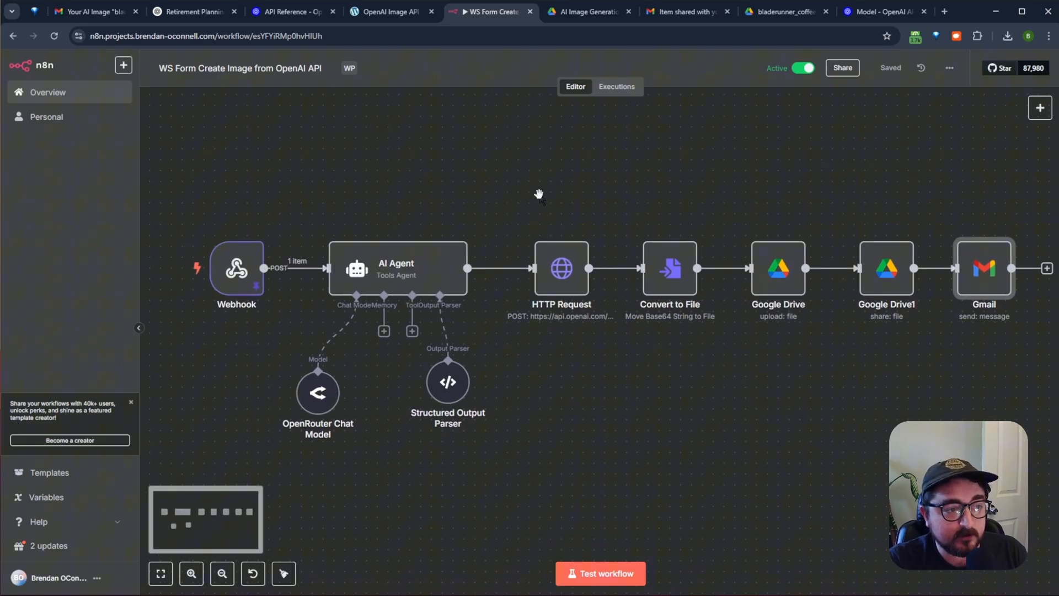
- Review the pointillism WordPress logo prompt in the WordPress image form
click(387, 11)
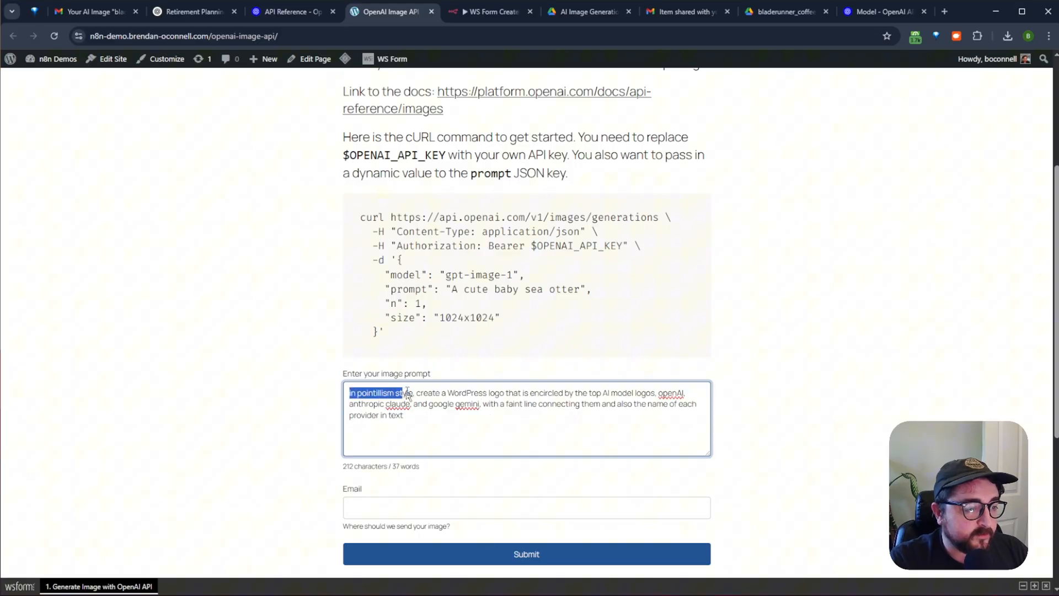
drag(402, 393, 516, 393)
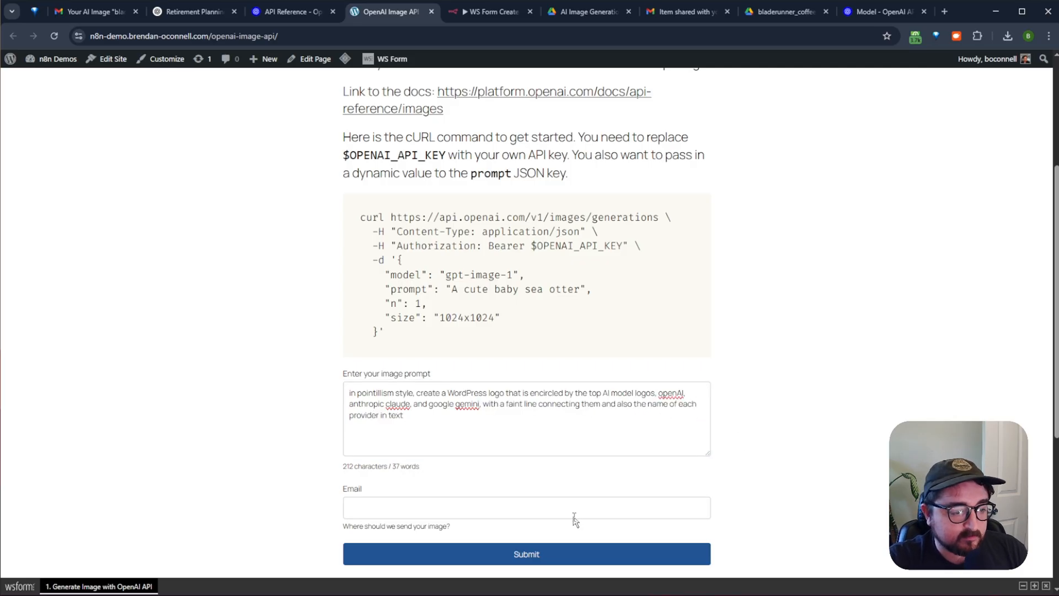
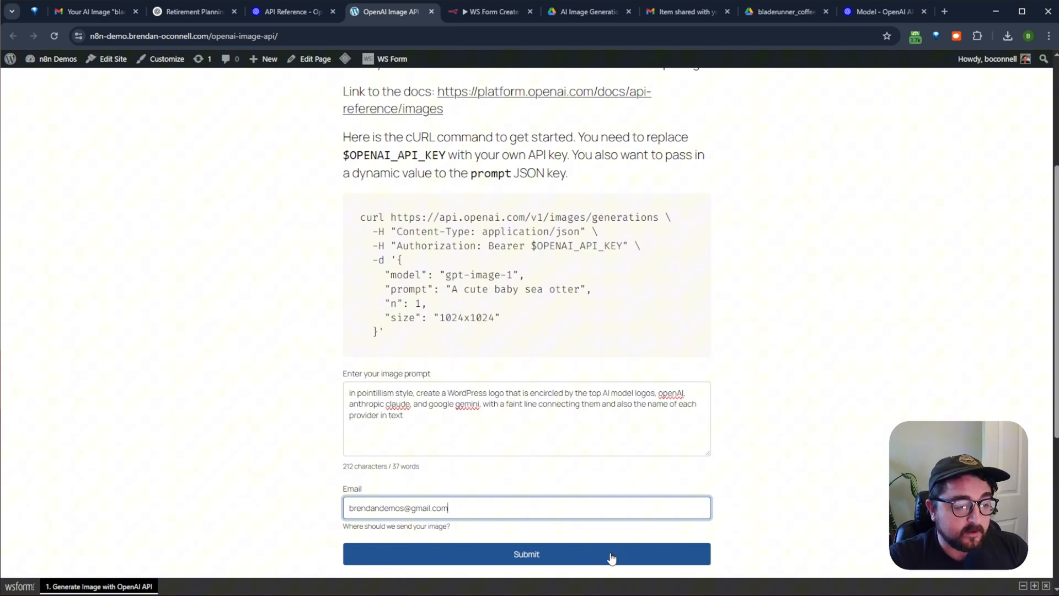
click(490, 12)
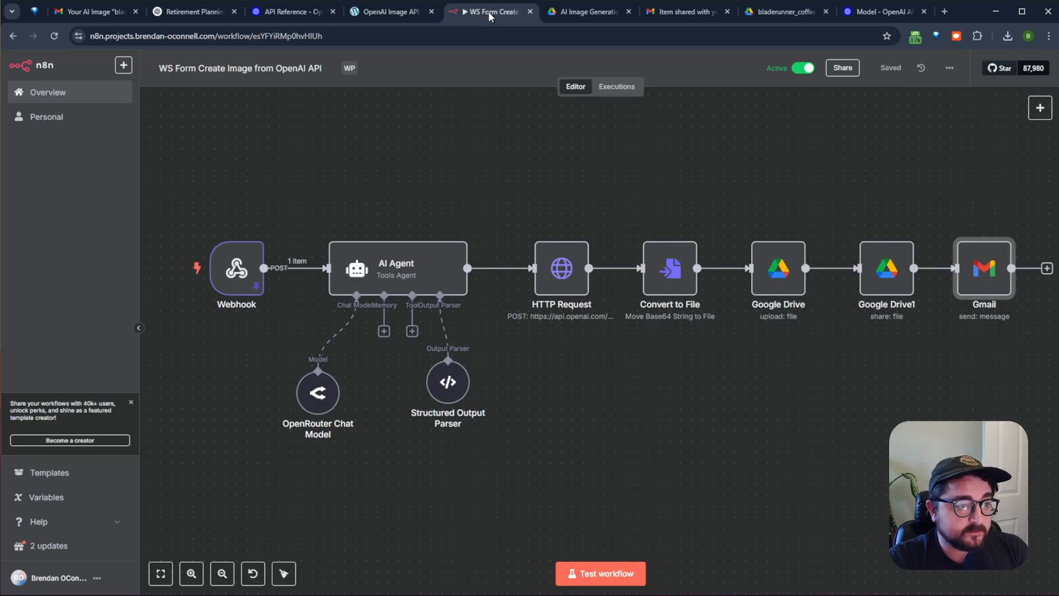
- Review the latest n8n execution's webhook output, then return to the execution overview
click(615, 86)
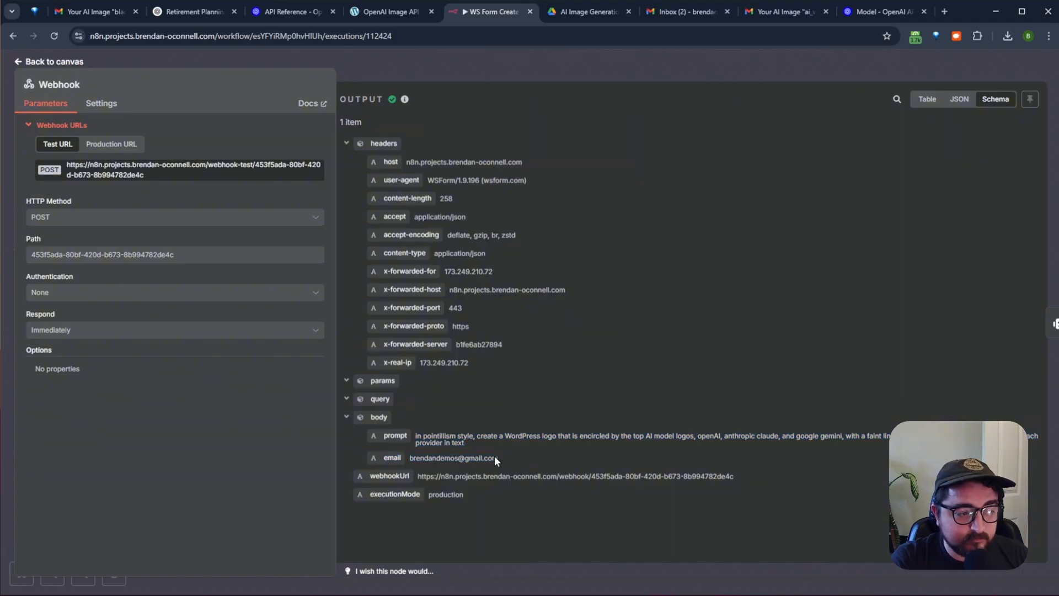
click(49, 62)
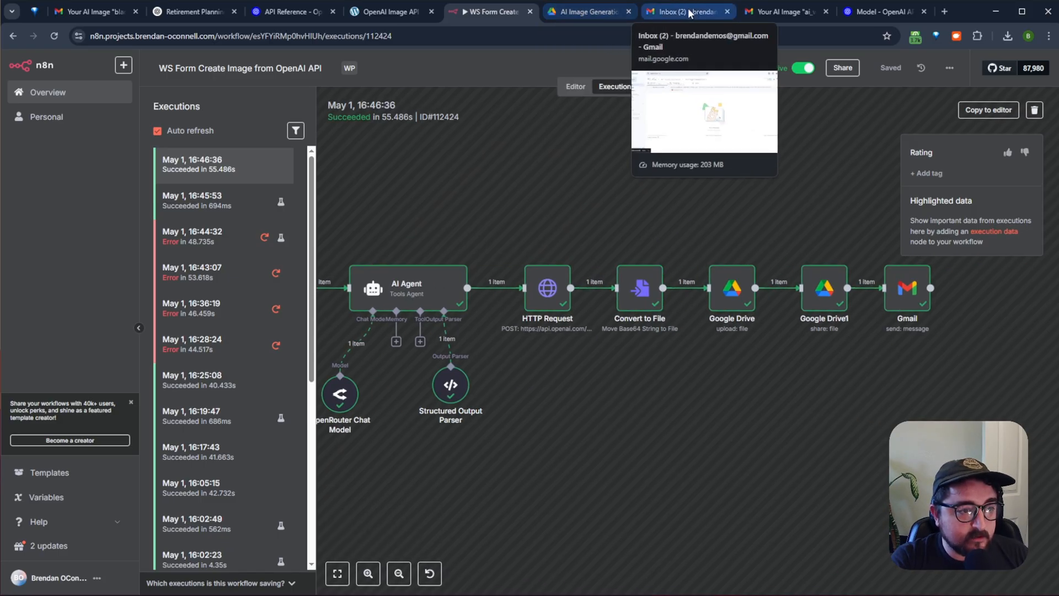
- View the AI_WordPress_Pointillism email in Gmail and preview its attached logo image
click(684, 11)
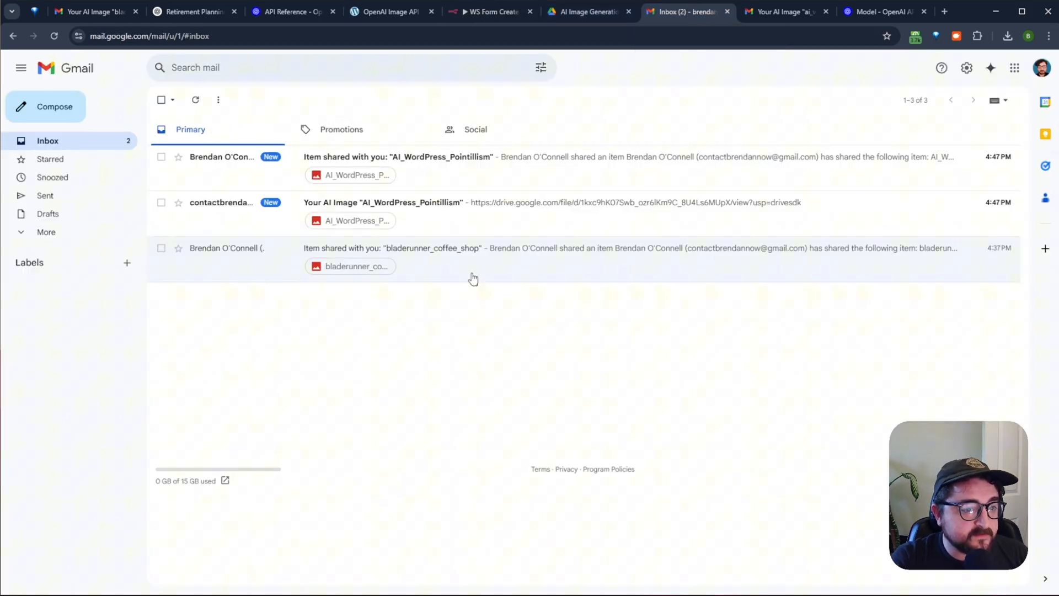
mouse_move(450, 156)
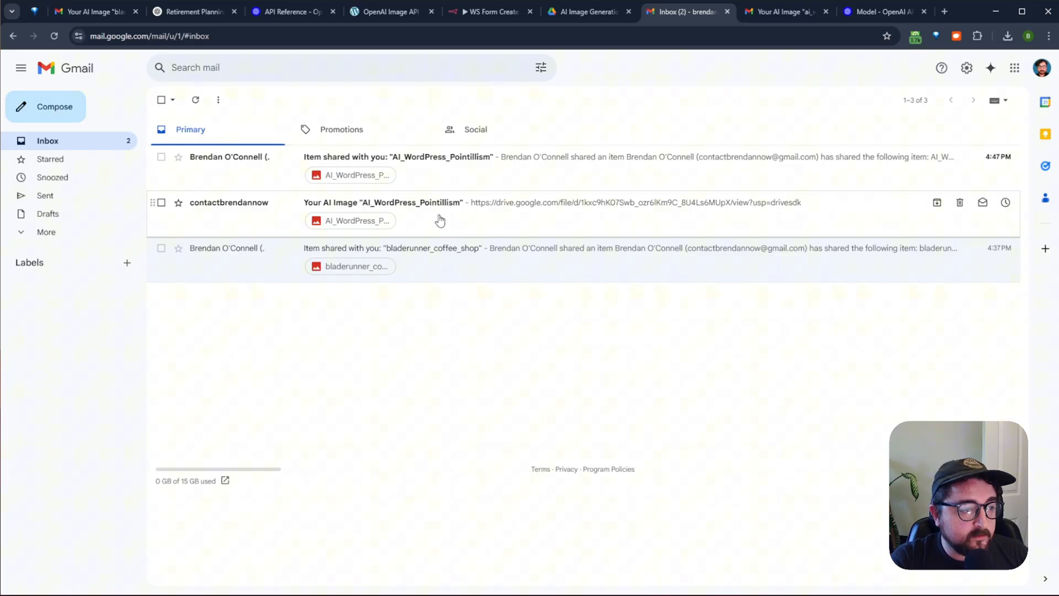
mouse_move(473, 225)
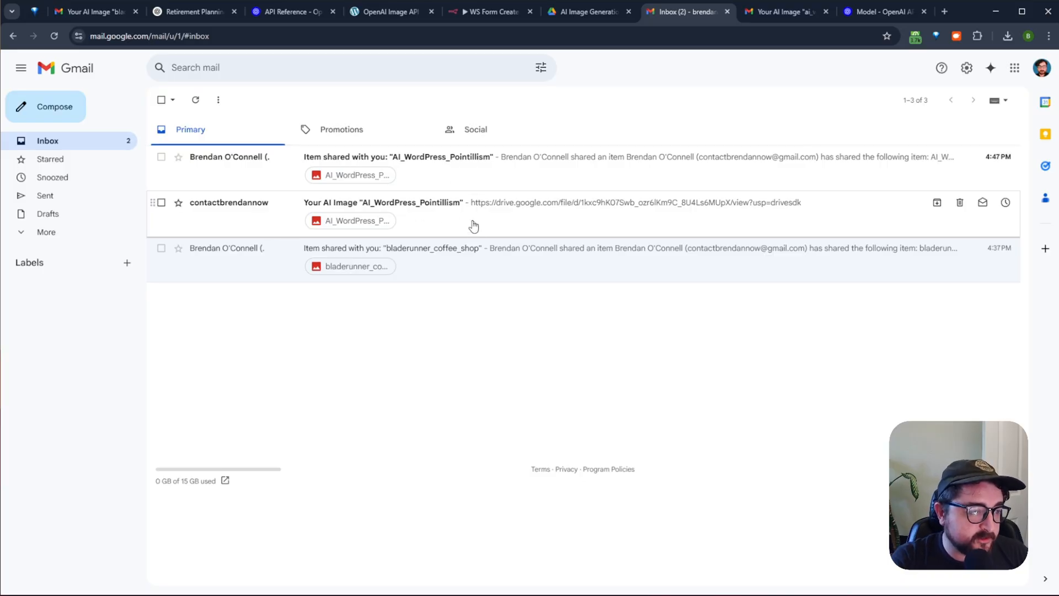
mouse_move(511, 220)
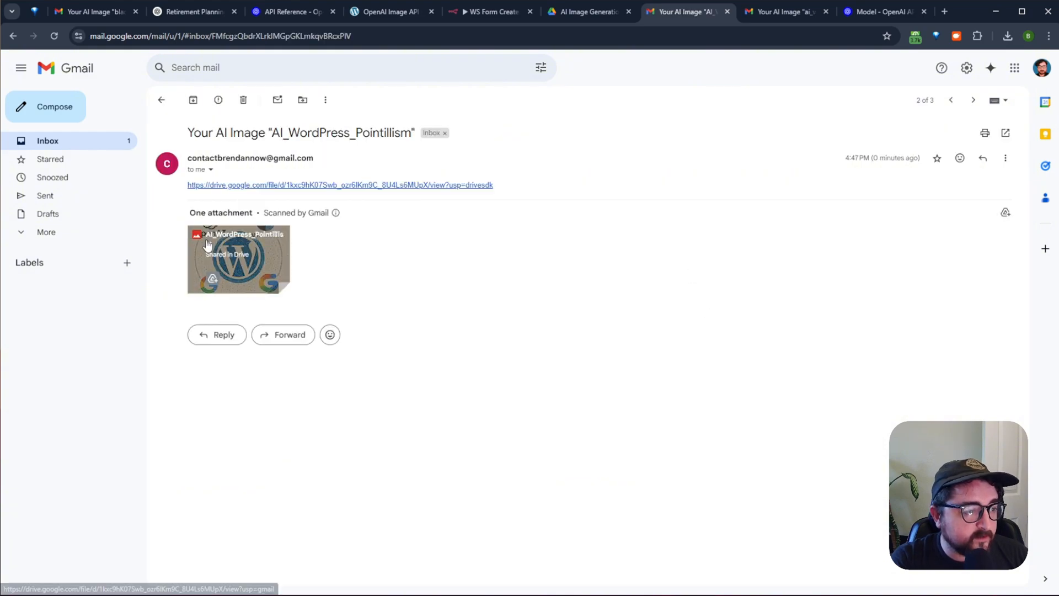
mouse_move(337, 252)
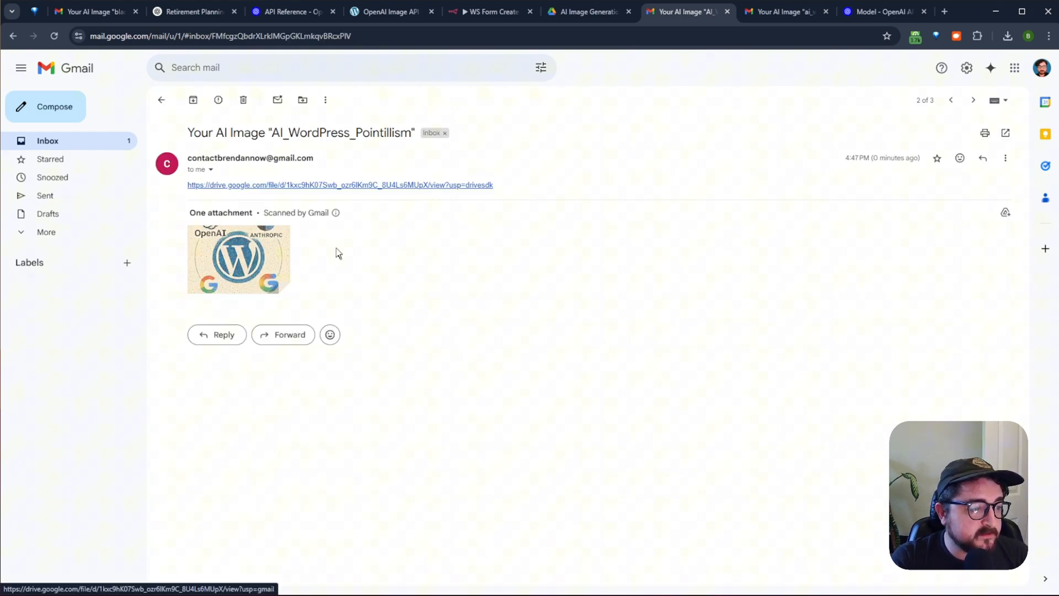
click(239, 258)
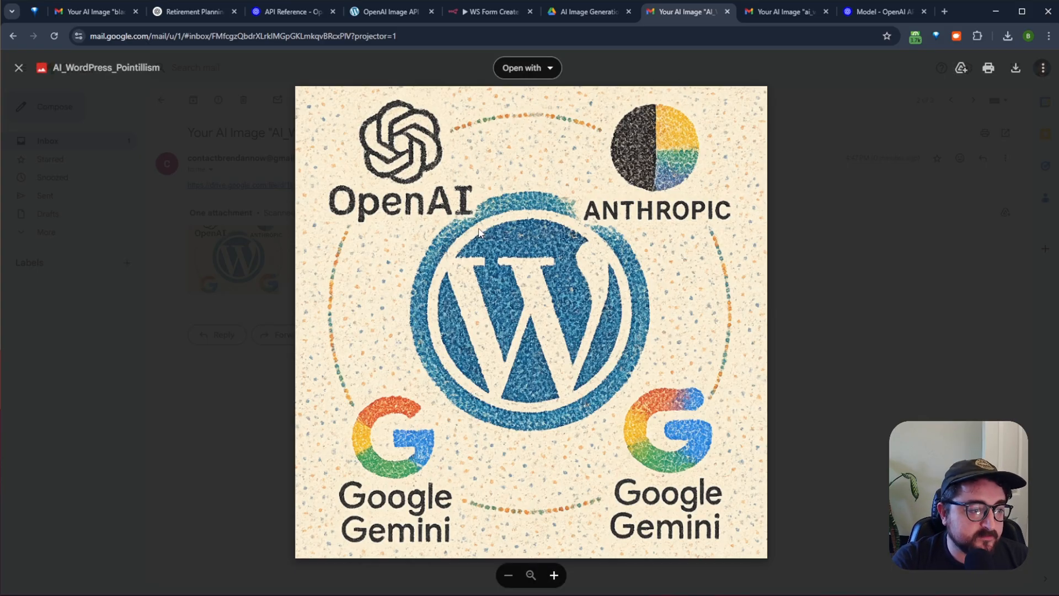
mouse_move(775, 411)
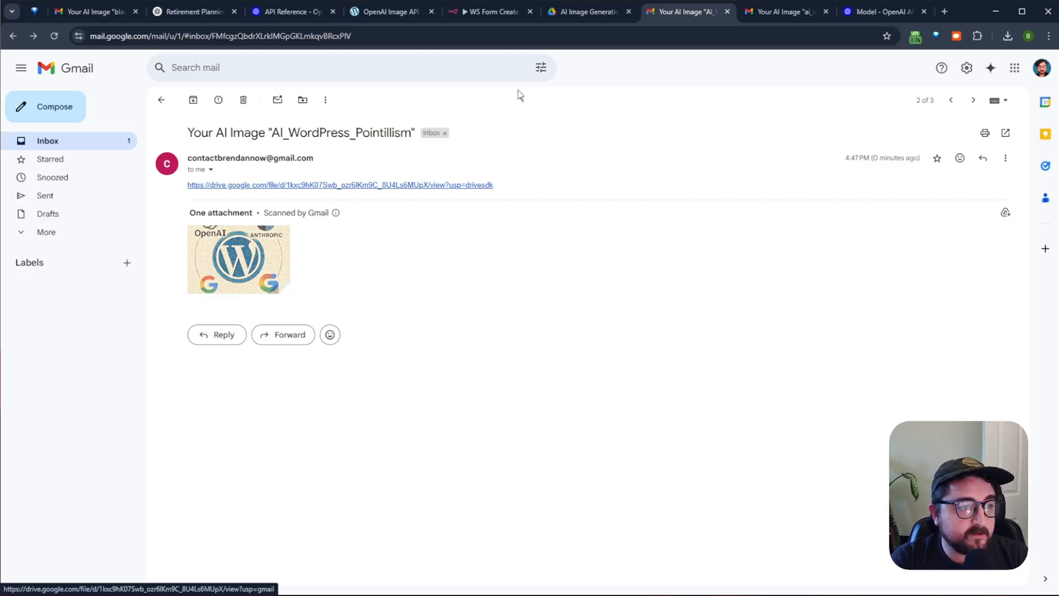
- Reload the Drive AI Image Generation folder and select the new WordPress pointillism logo images
click(588, 11)
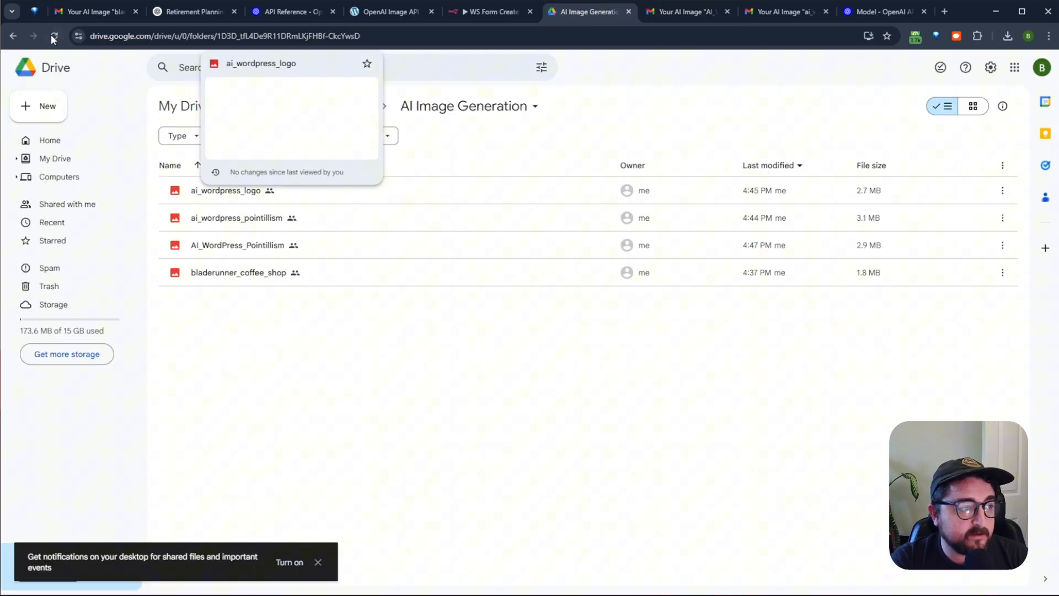
click(53, 36)
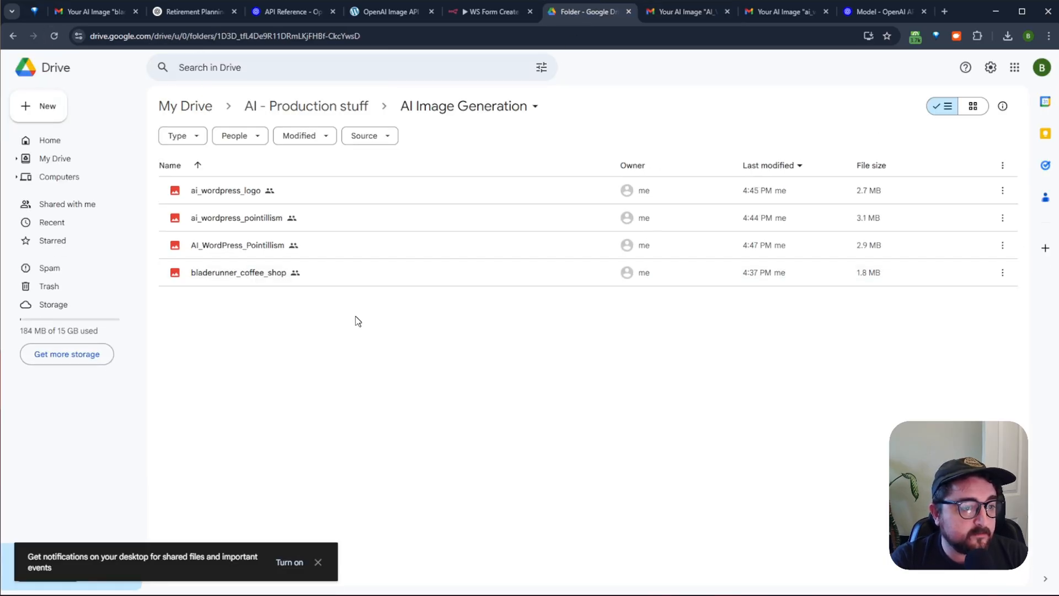
mouse_move(757, 245)
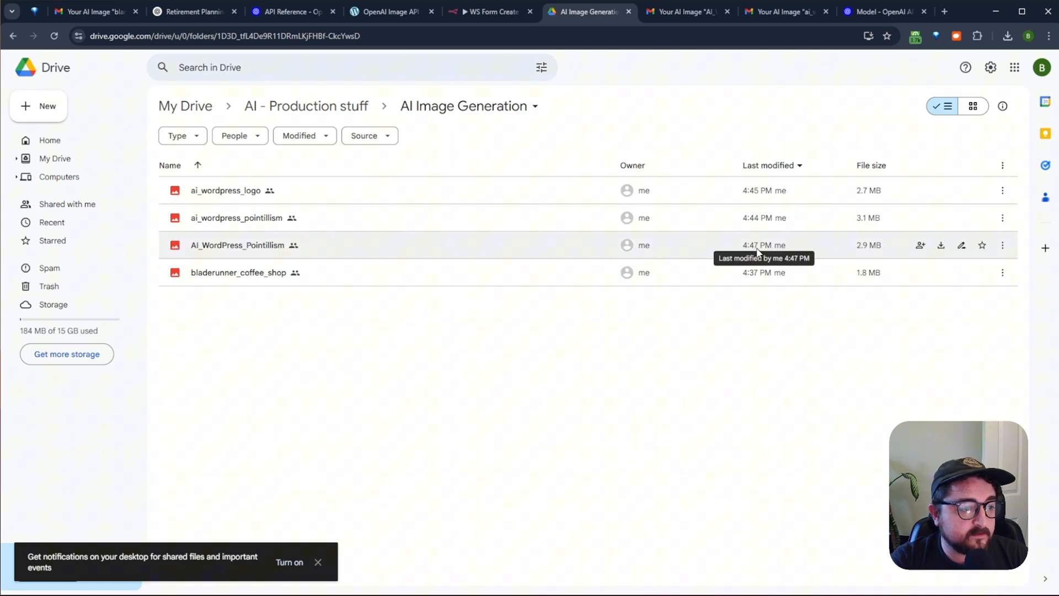
double_click(238, 245)
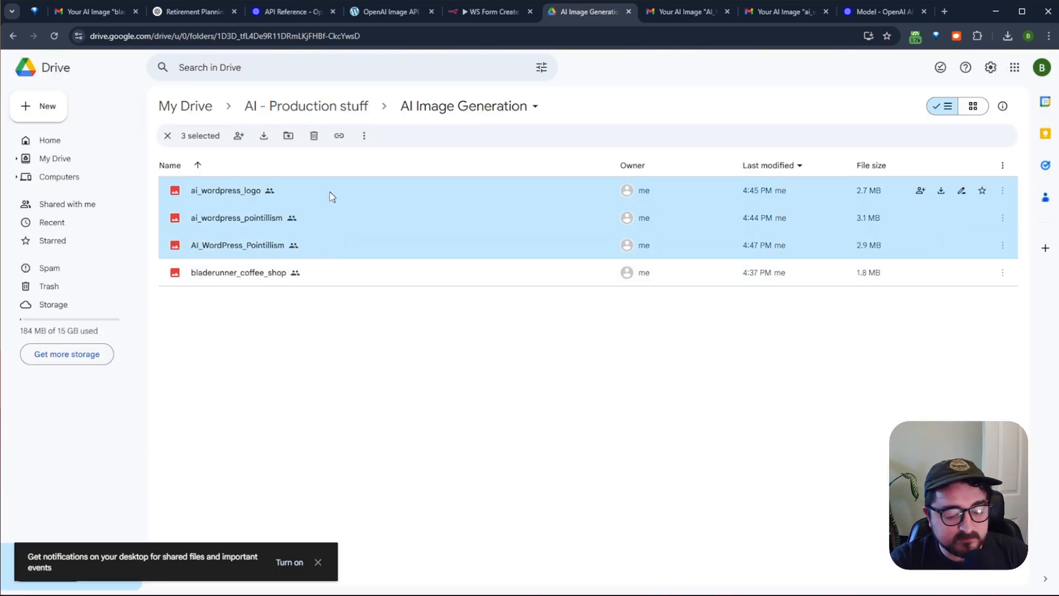
click(314, 135)
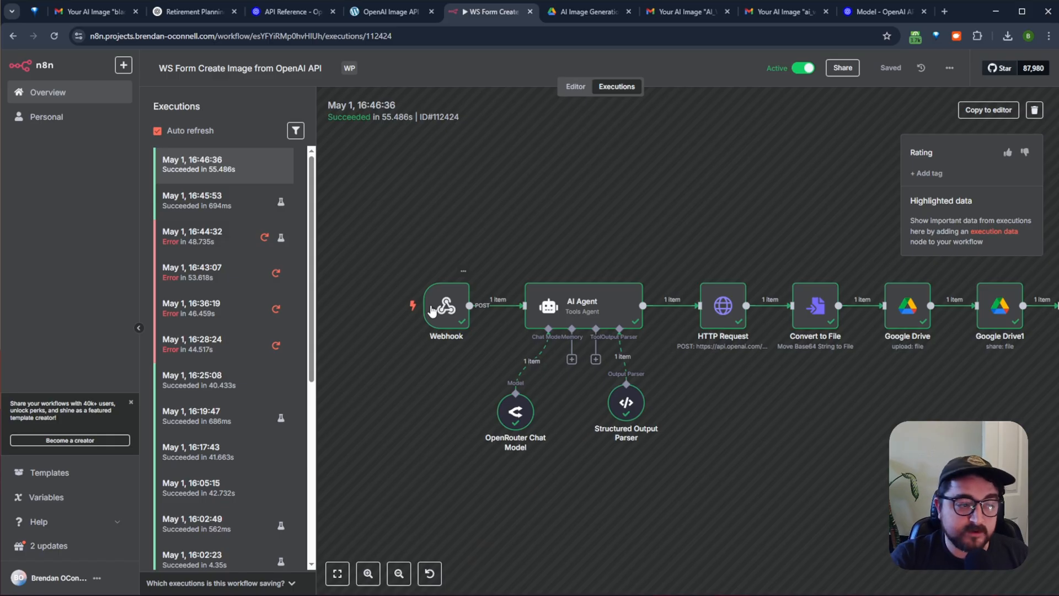
mouse_move(444, 306)
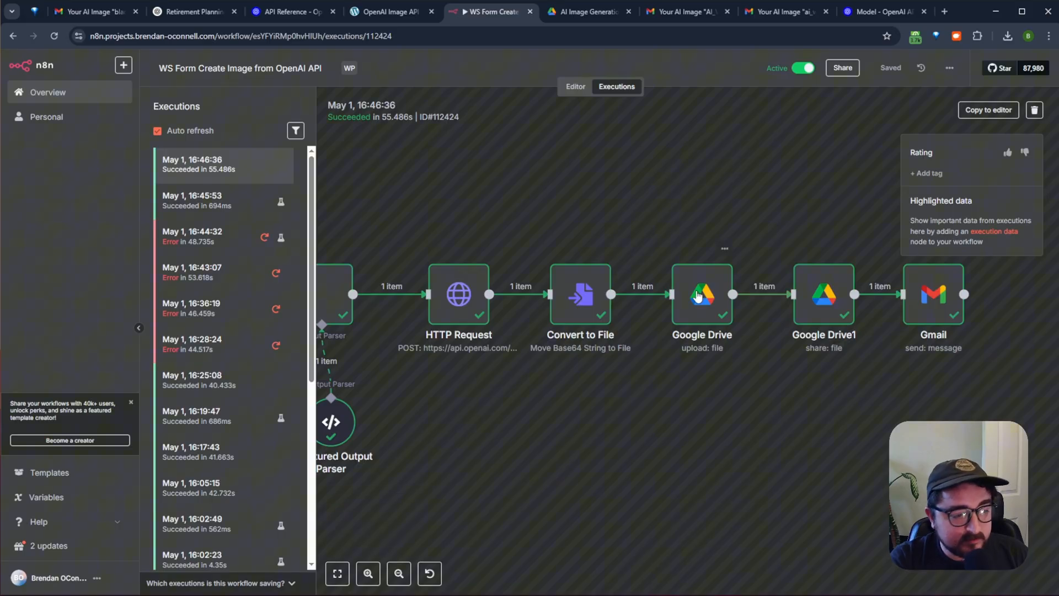
mouse_move(818, 295)
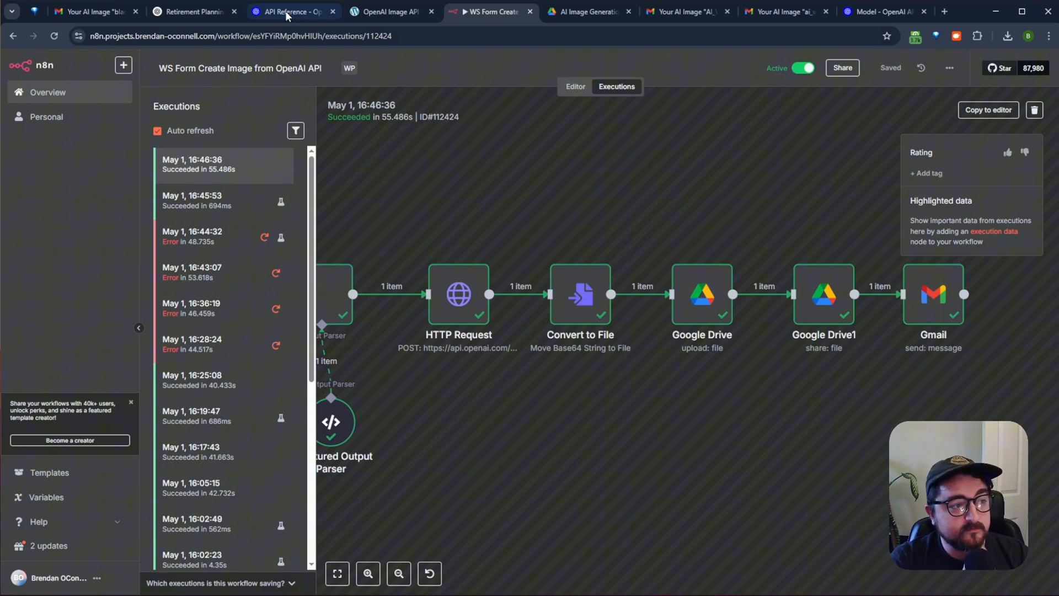
- Skim the OpenAI Create image API reference, then return to the WordPress demo form page
click(292, 11)
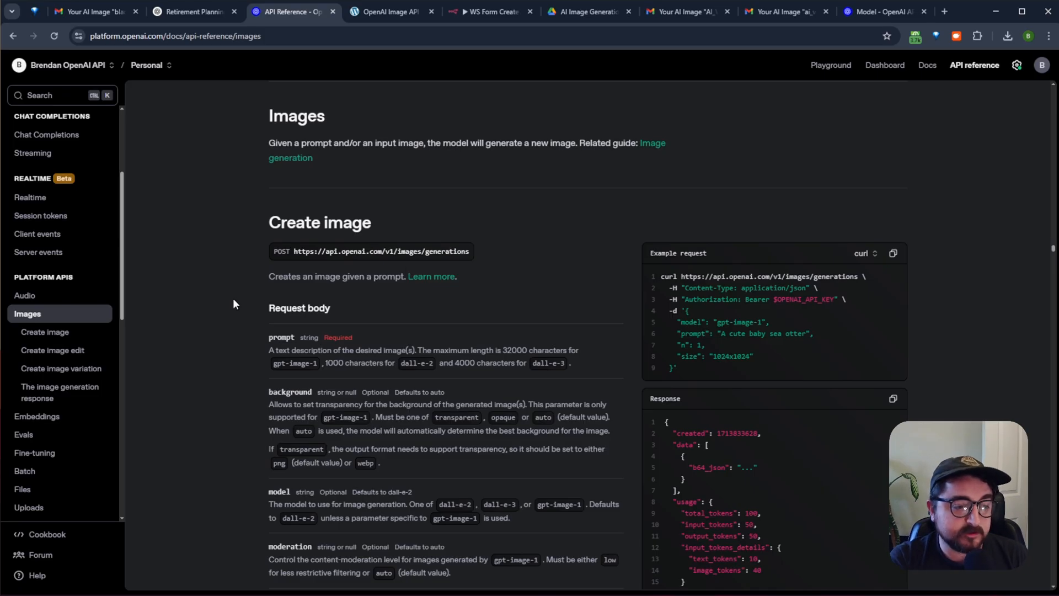
mouse_move(251, 315)
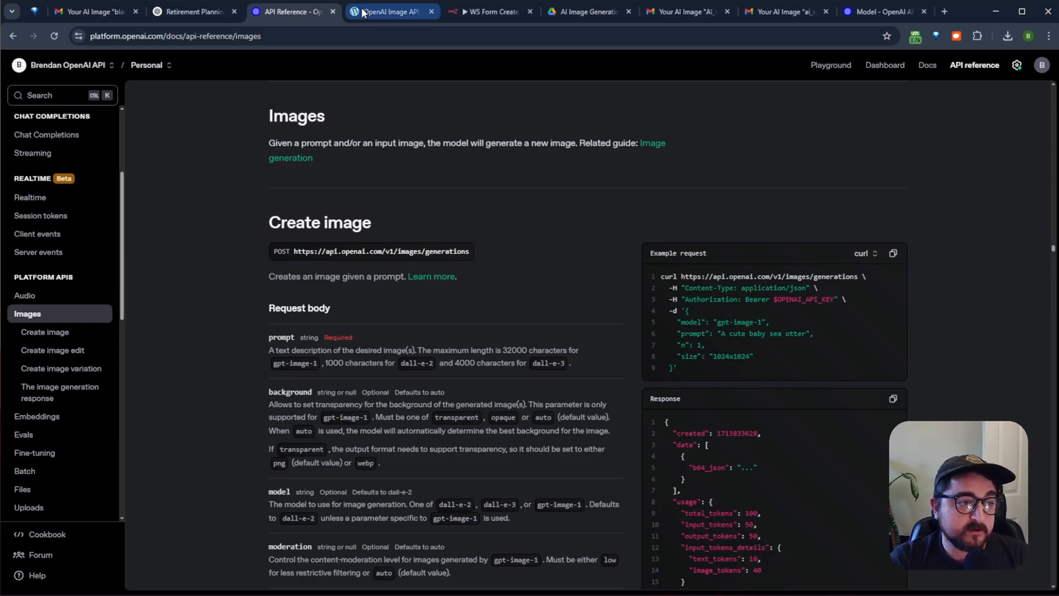
click(389, 11)
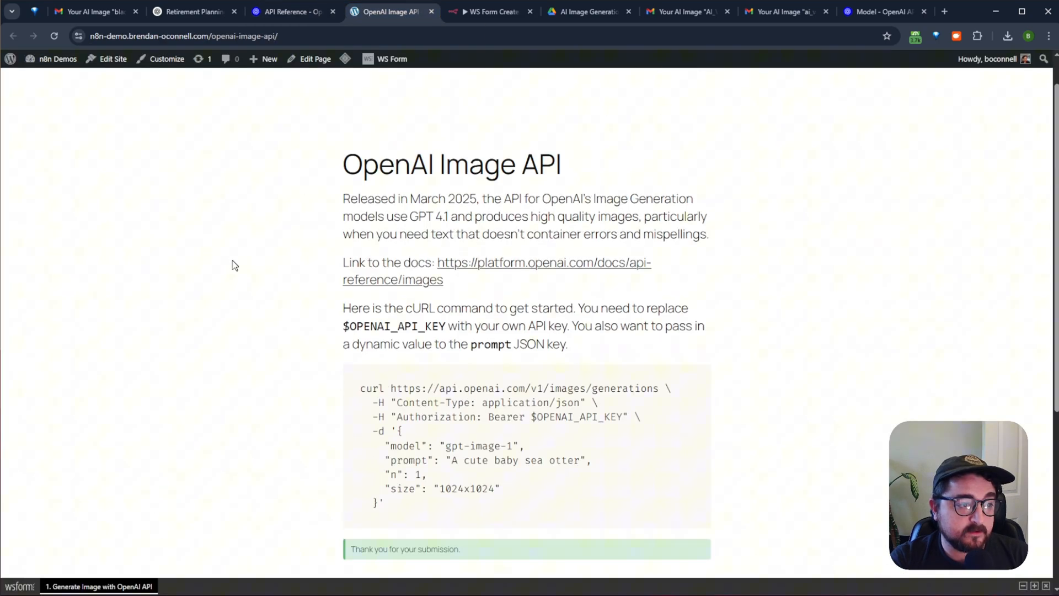